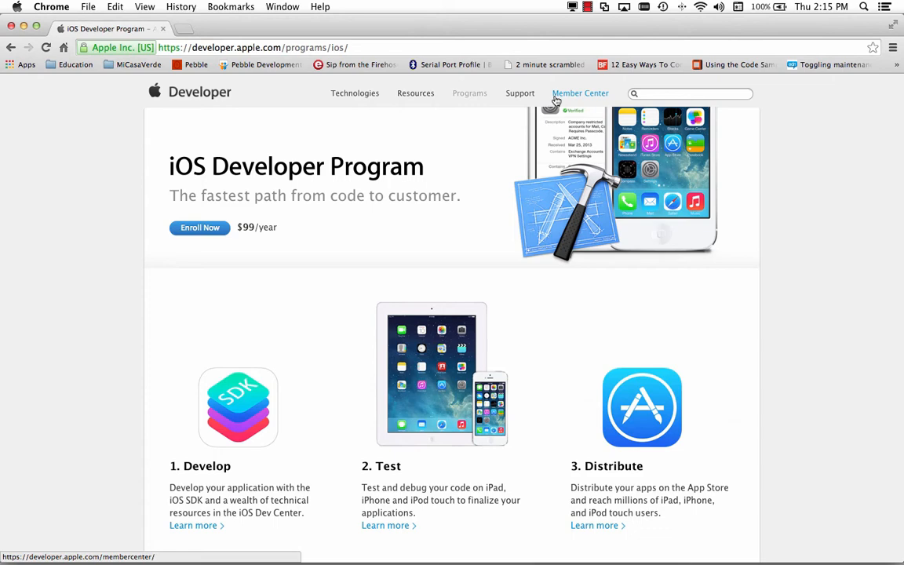
# - Sign in to Member Center and reach the iOS App IDs list of three existing IDs
pyautogui.click(579, 92)
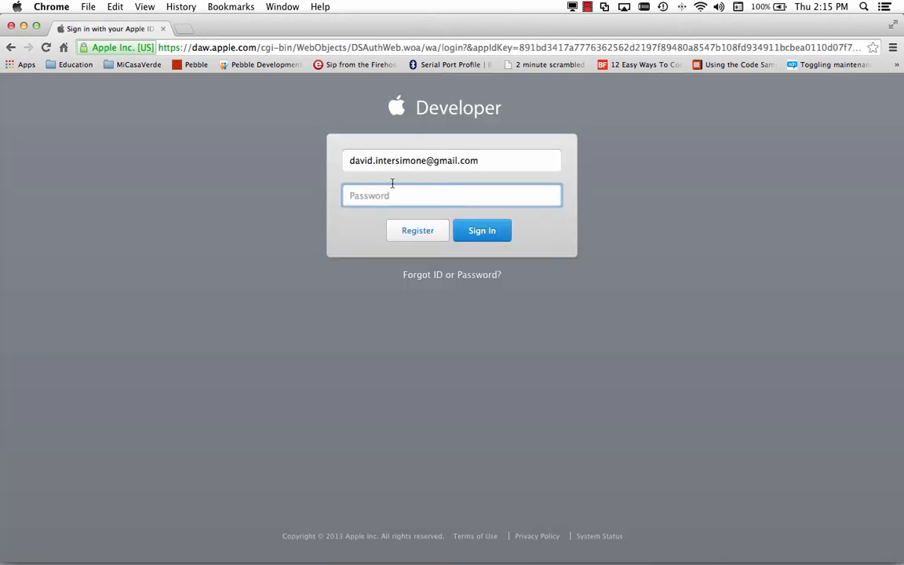
pyautogui.click(482, 230)
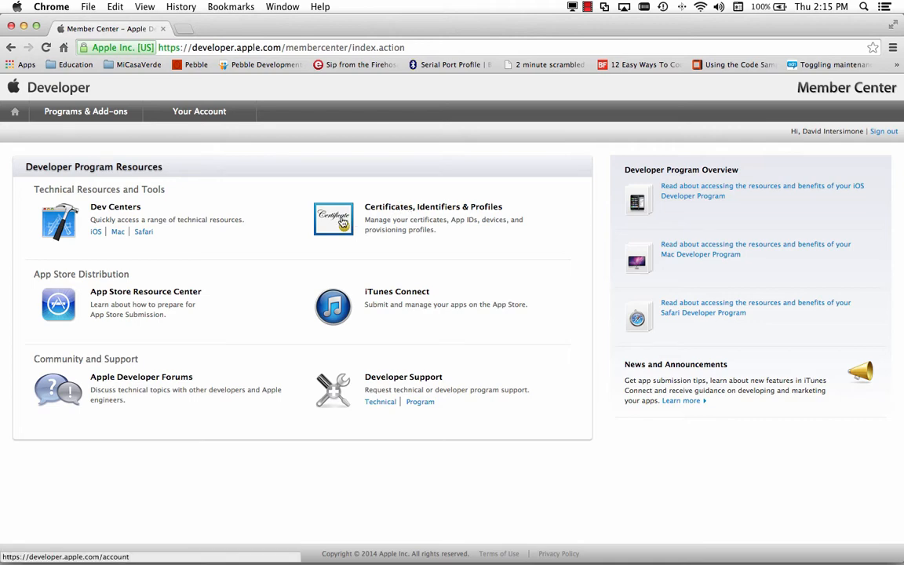
pyautogui.click(333, 219)
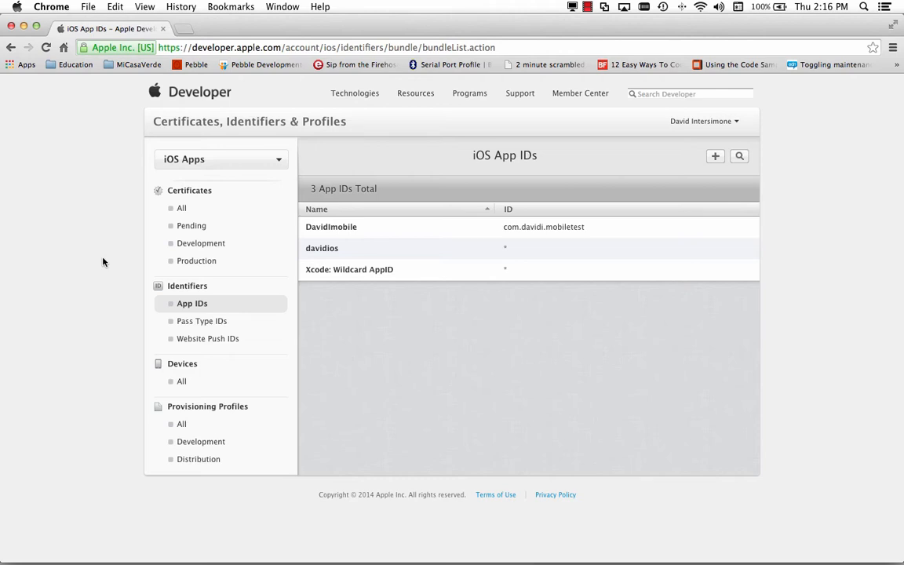
pyautogui.moveTo(95, 280)
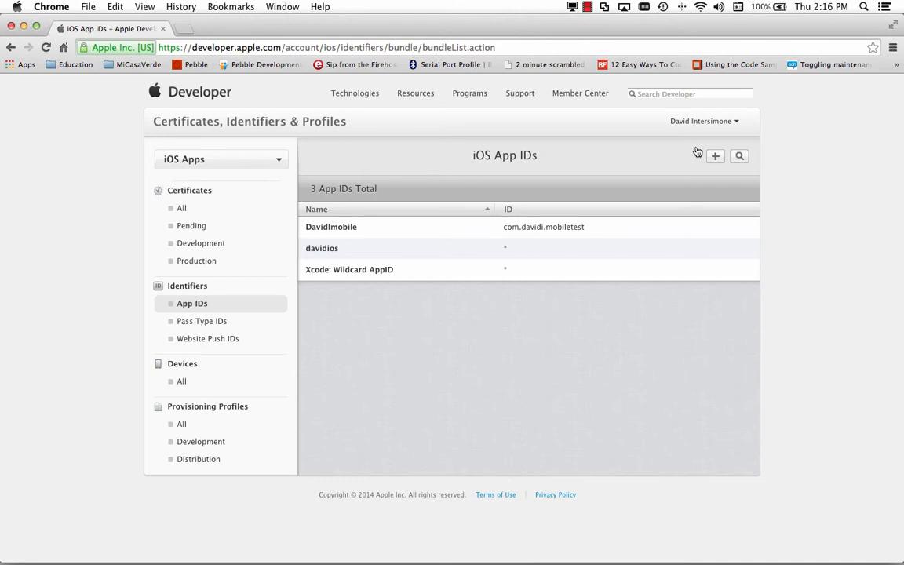
# - Fill in a new explicit App ID 'DavidIPushApp' with bundle ID 'com.davidi.pushapp1'
pyautogui.click(715, 155)
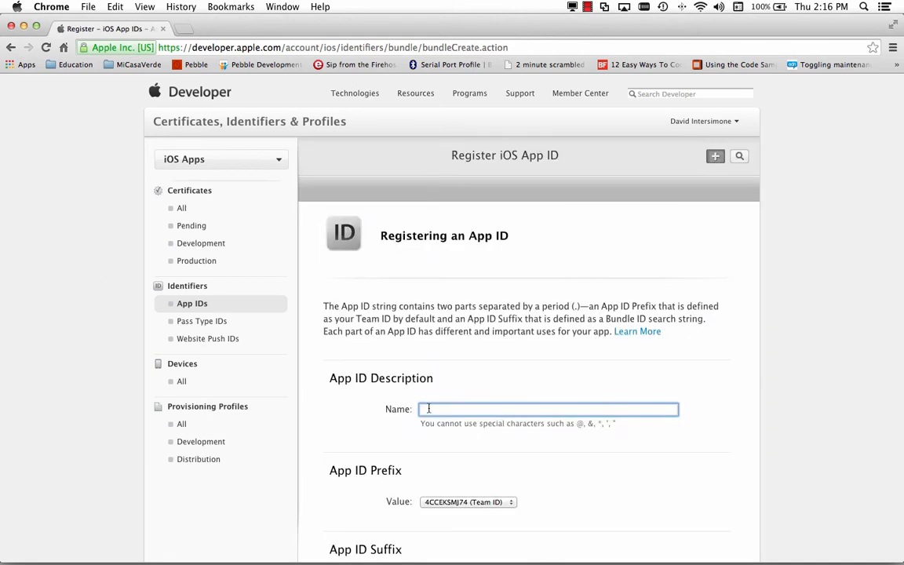
pyautogui.write('DavidIPushApp')
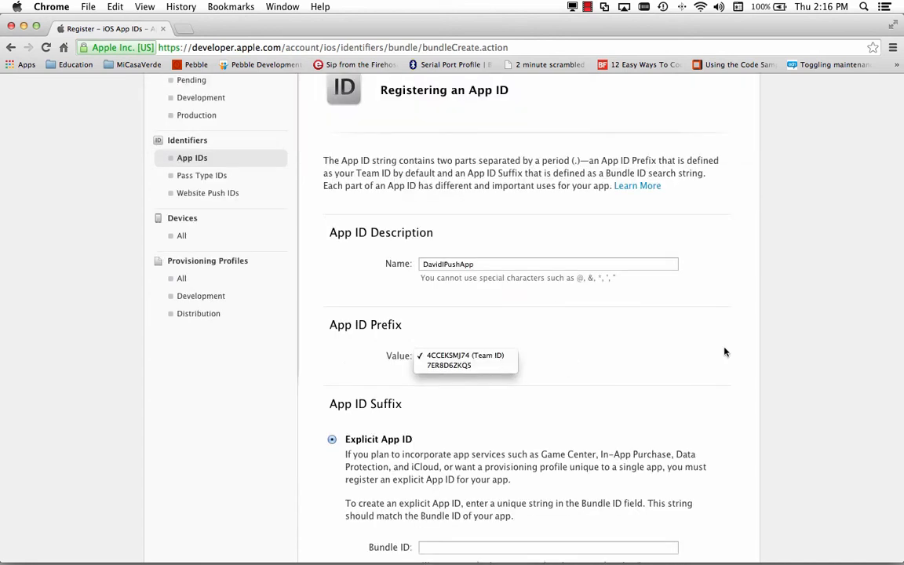
pyautogui.click(464, 356)
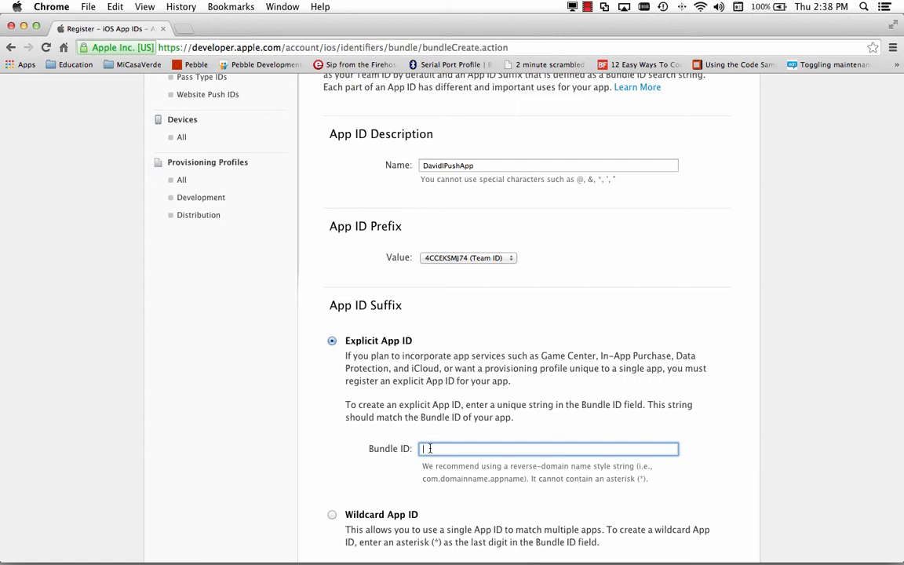
pyautogui.write('com.davidi.pushapp1')
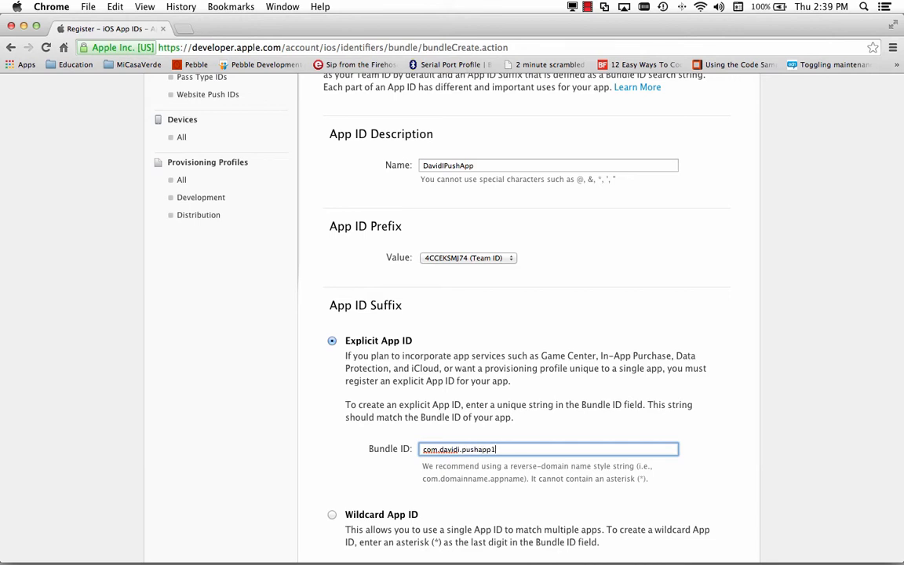
pyautogui.moveTo(812, 452)
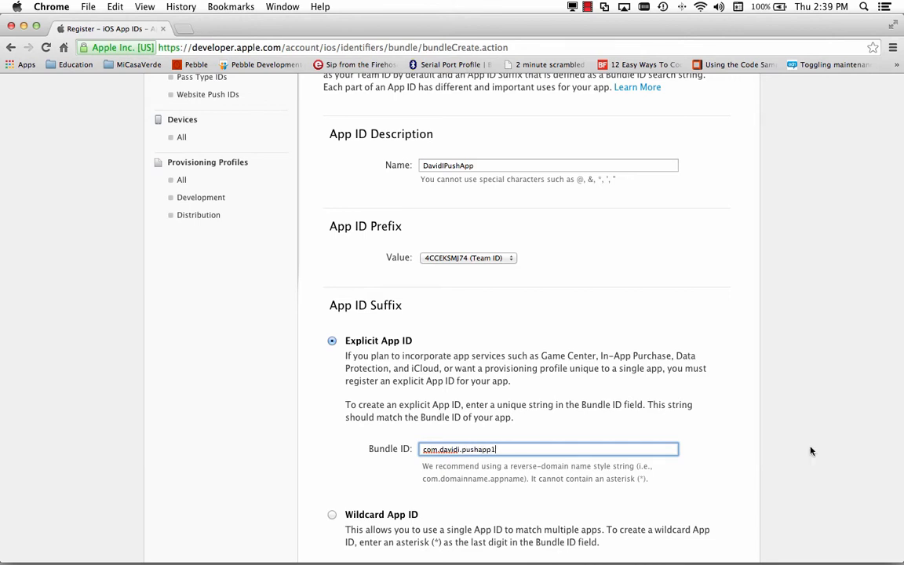
# - Tick Push Notifications for the App ID and continue to its confirmation summary
pyautogui.scroll(-3)
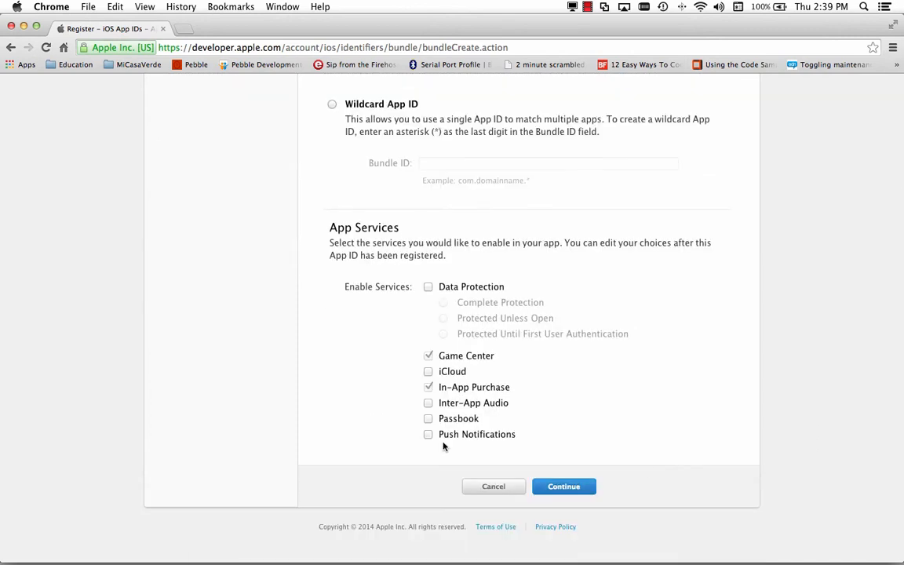
pyautogui.moveTo(445, 433)
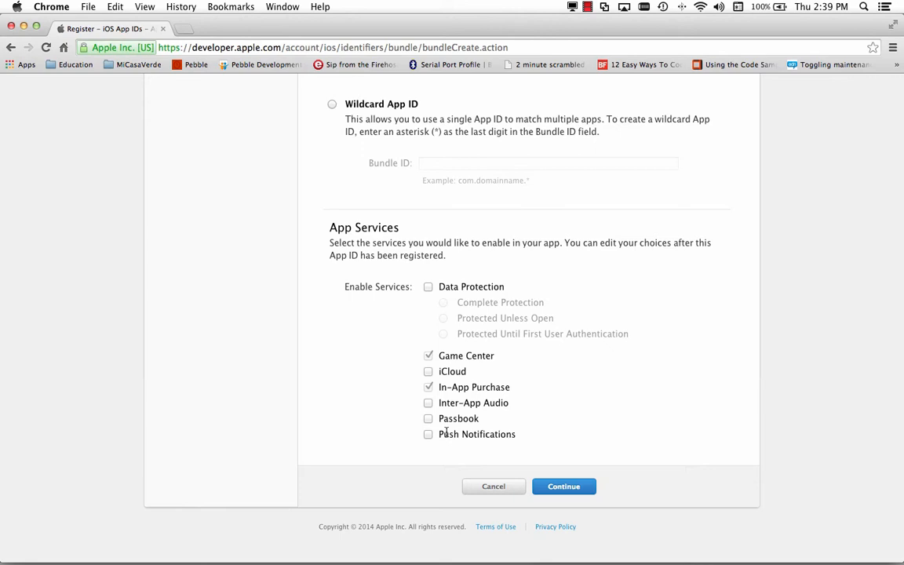
pyautogui.moveTo(430, 440)
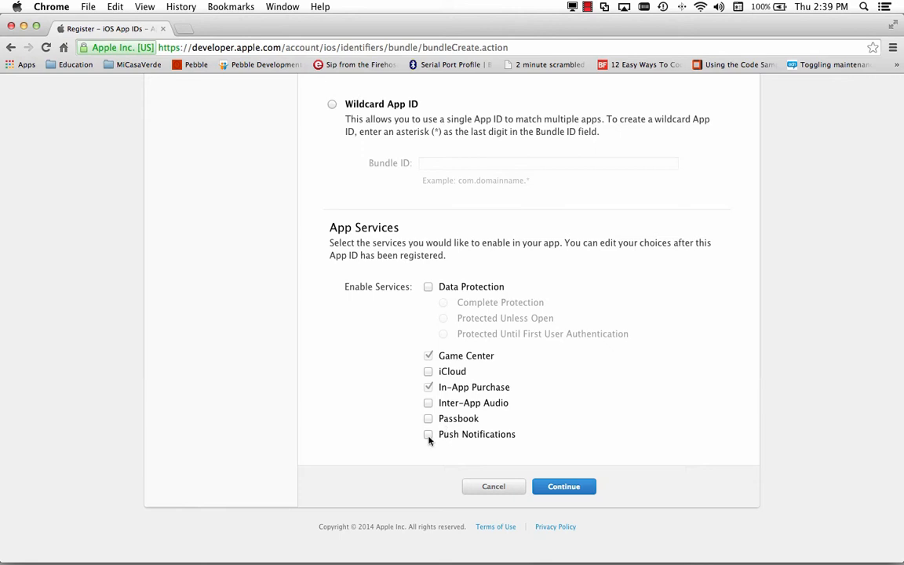
pyautogui.click(429, 434)
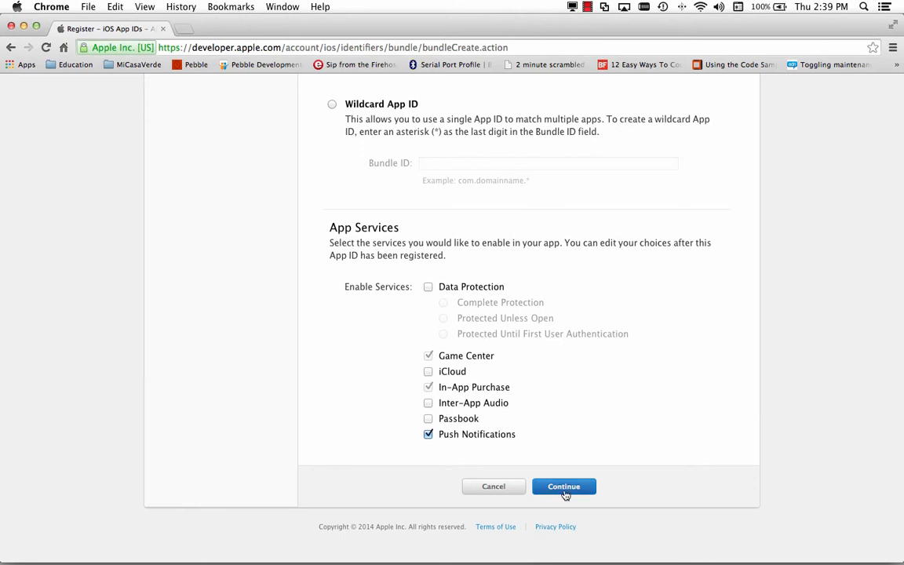
pyautogui.click(563, 486)
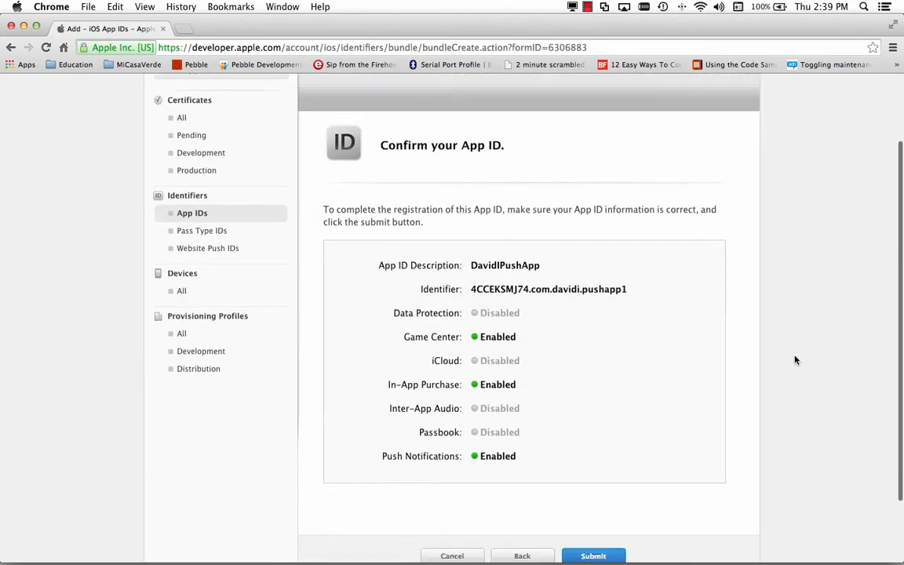
# - Review and submit the DavidIPushApp (com.davidi.pushapp1) App ID registration
pyautogui.scroll(-3)
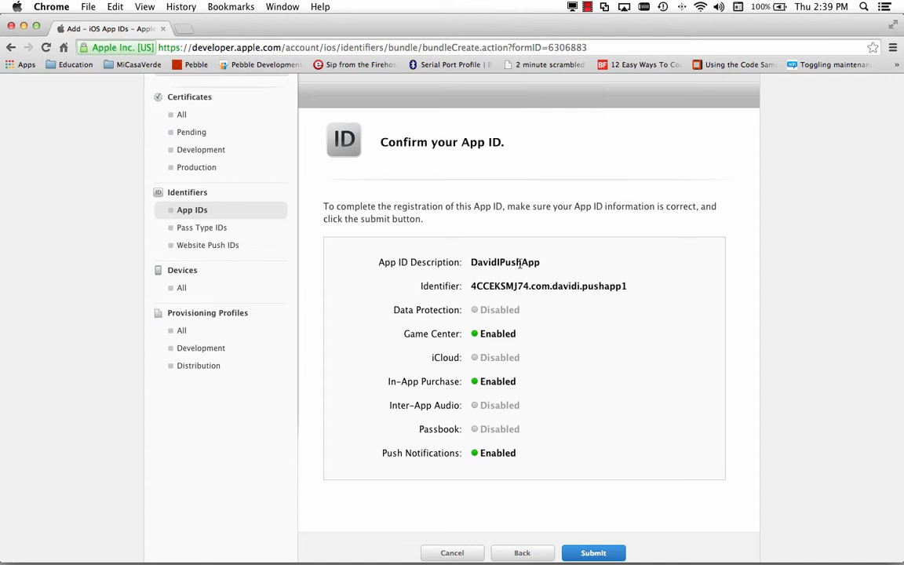
pyautogui.moveTo(675, 339)
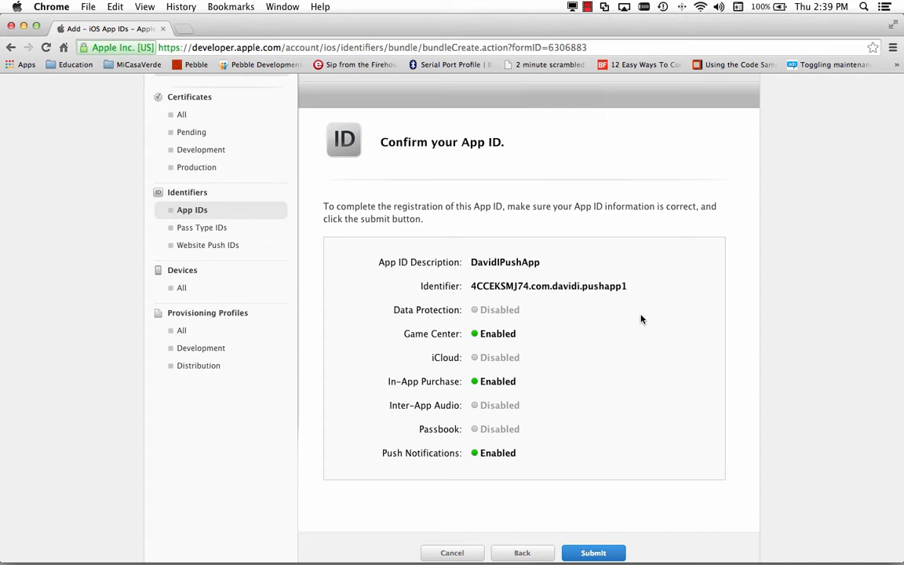
pyautogui.moveTo(530, 389)
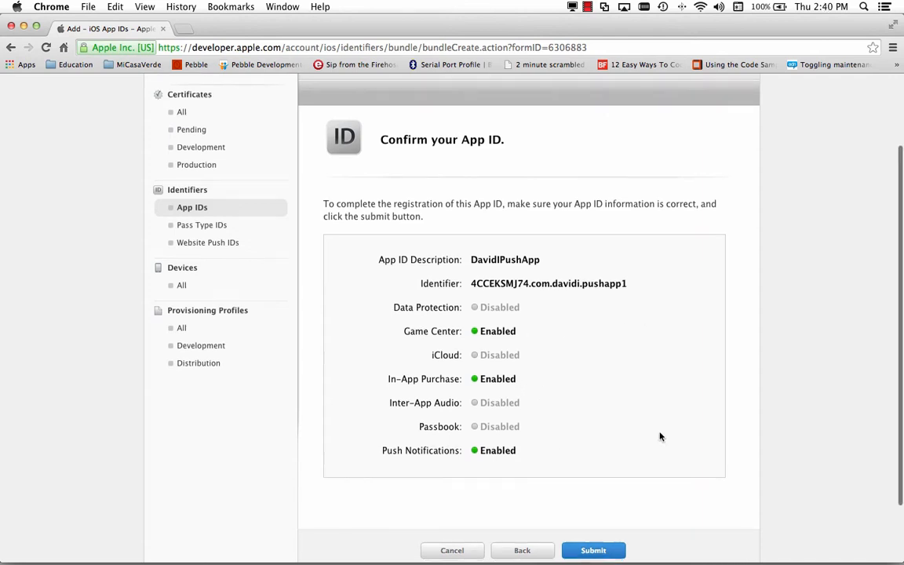
pyautogui.scroll(-3)
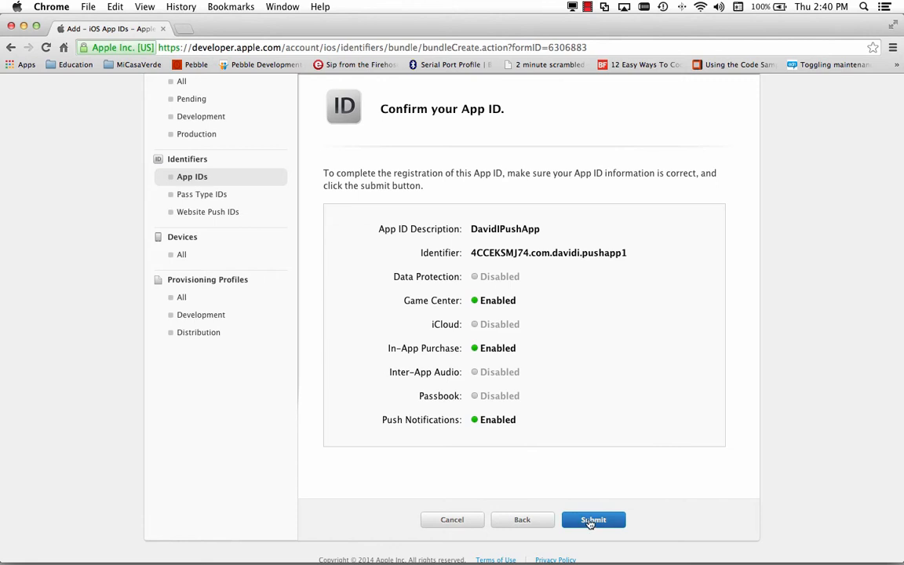
pyautogui.click(593, 520)
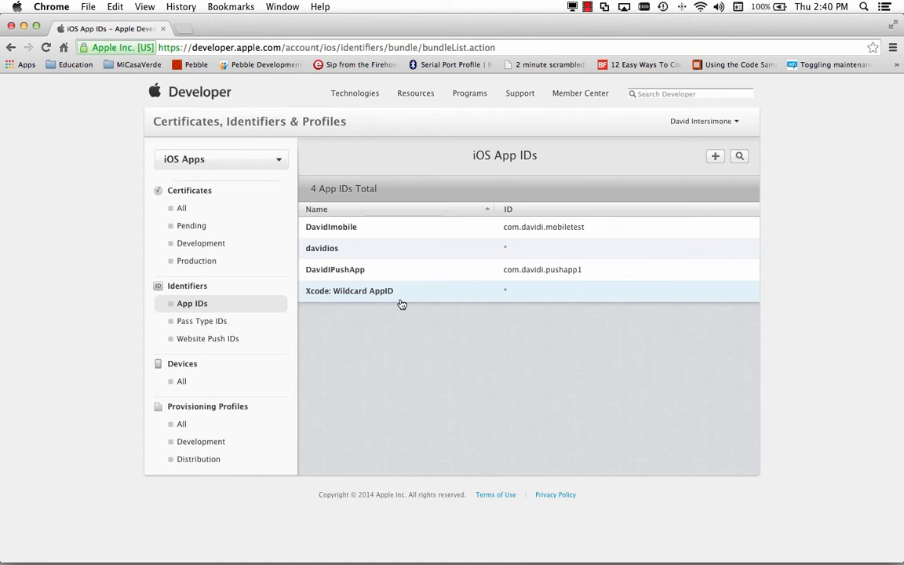
# - Edit the DavidIPushApp App ID and start its Development Push SSL certificate
pyautogui.click(335, 269)
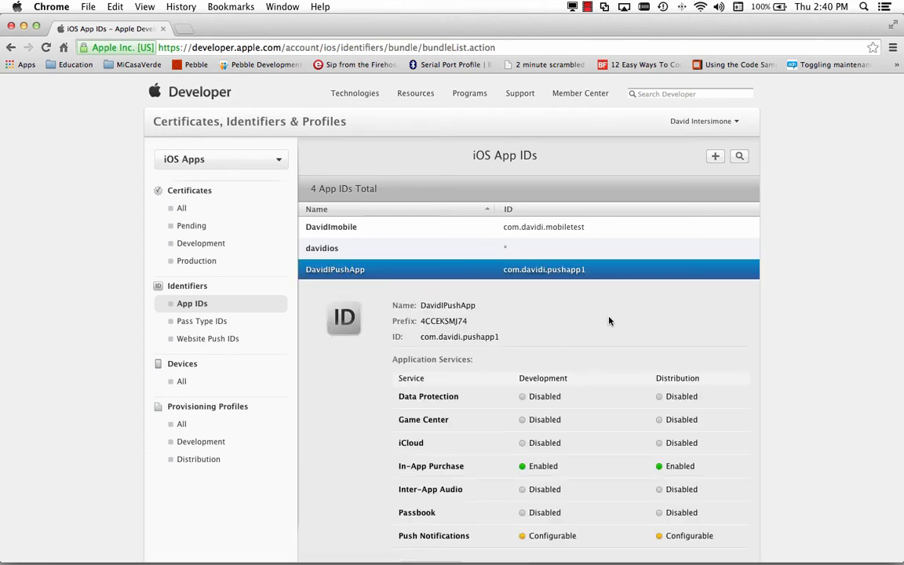
pyautogui.scroll(-3)
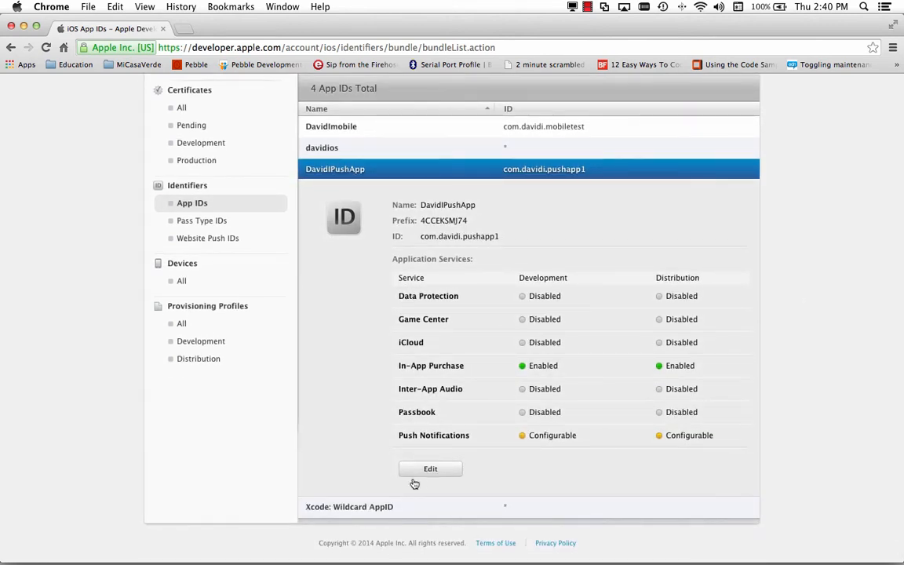
pyautogui.click(430, 468)
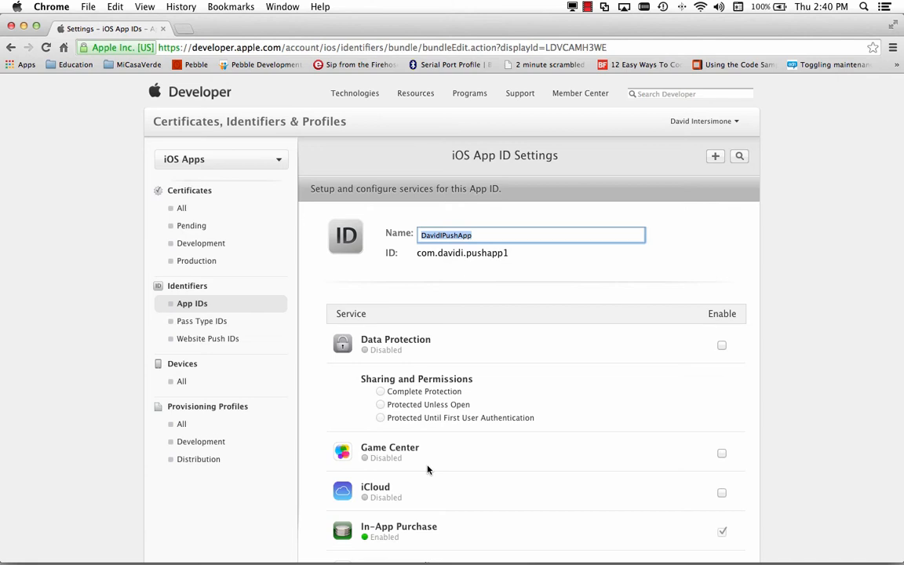
pyautogui.scroll(-3)
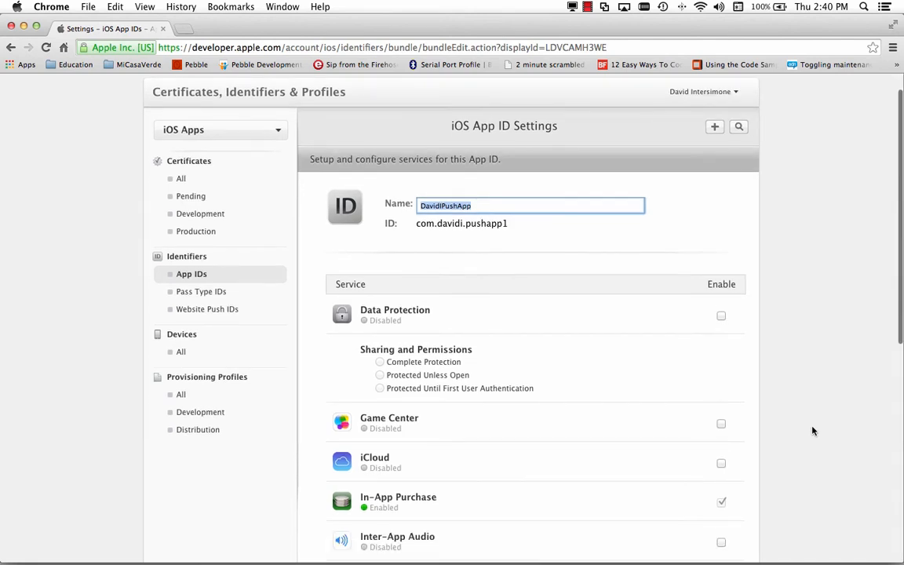
pyautogui.scroll(-3)
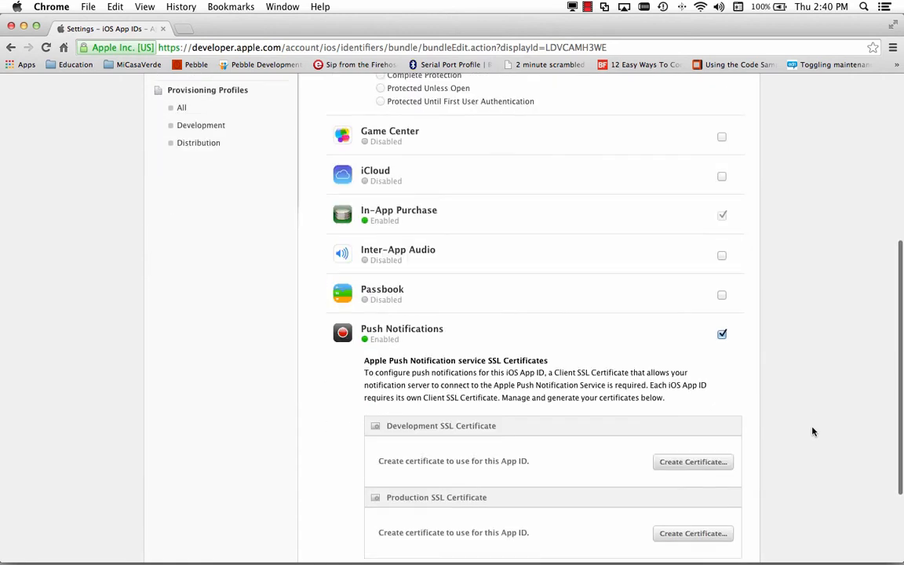
pyautogui.scroll(-3)
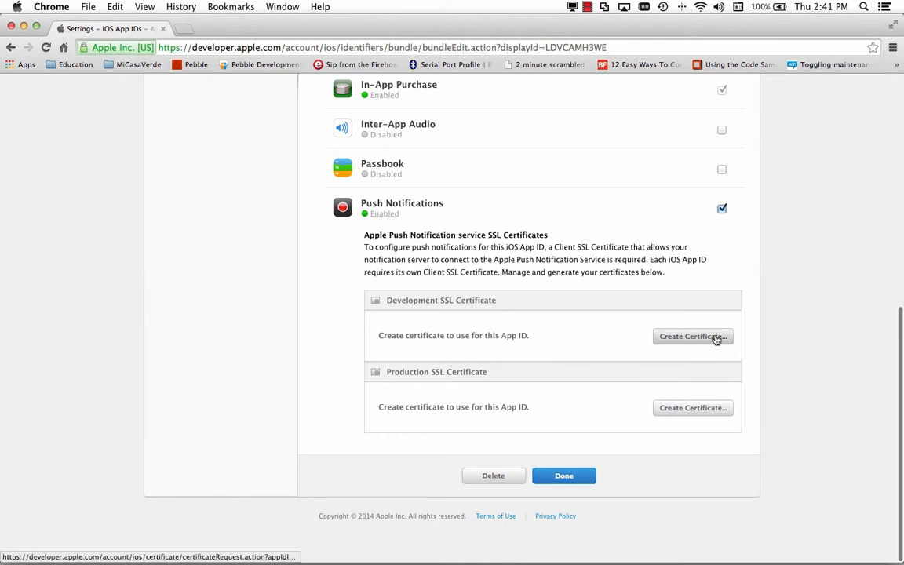
pyautogui.click(692, 336)
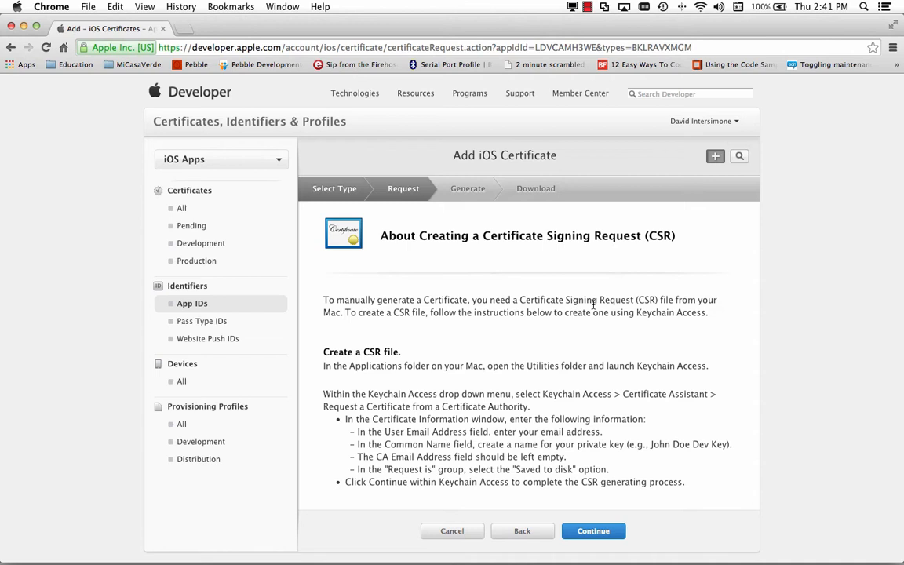
pyautogui.moveTo(428, 377)
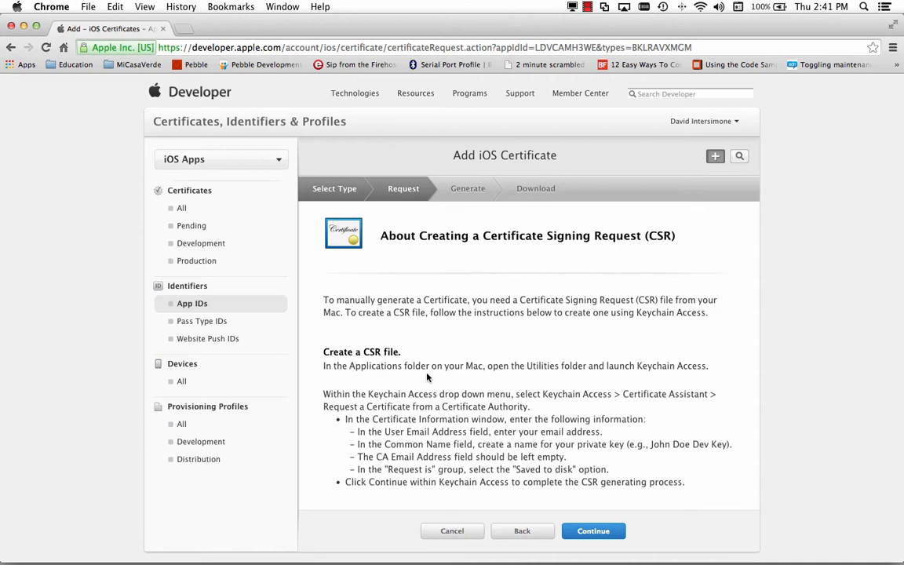
pyautogui.moveTo(424, 361)
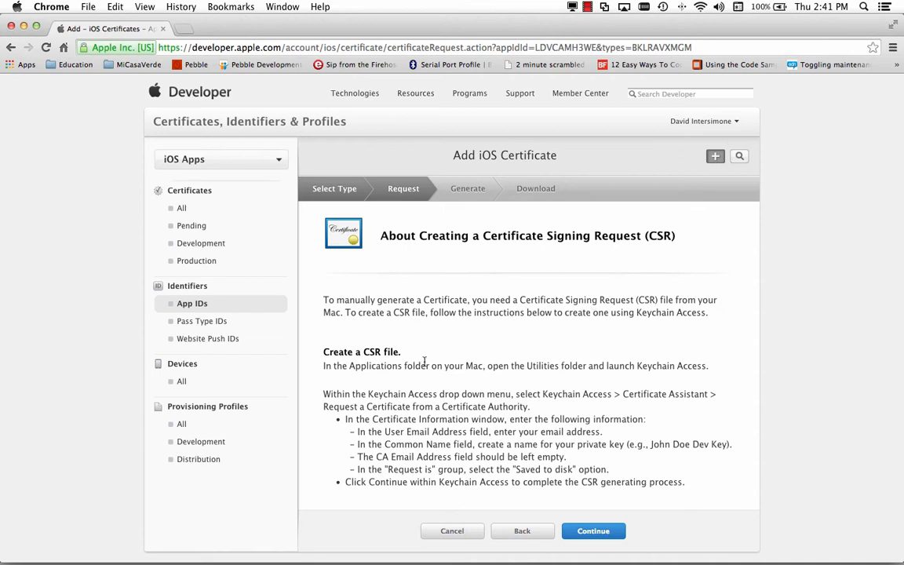
pyautogui.moveTo(571, 362)
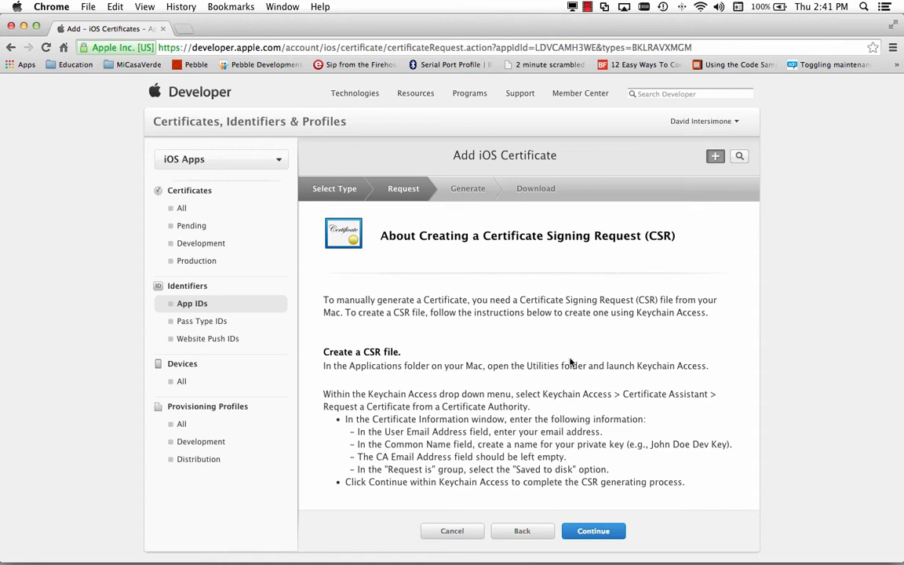
pyautogui.moveTo(563, 394)
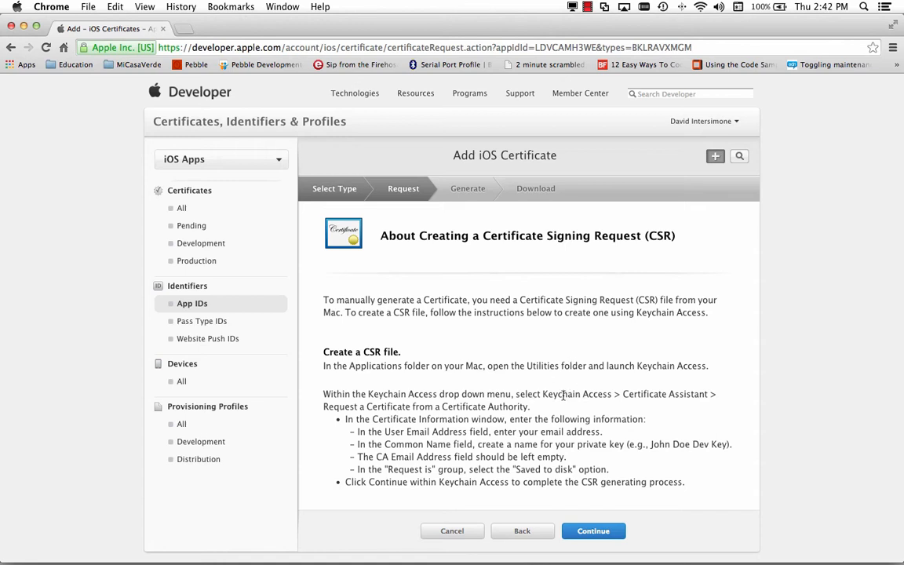
pyautogui.moveTo(470, 394)
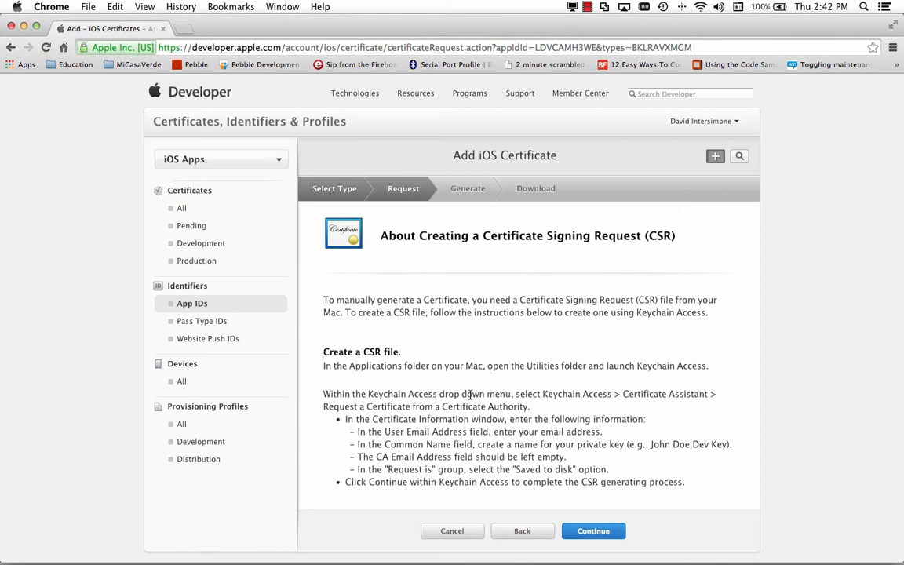
pyautogui.click(71, 6)
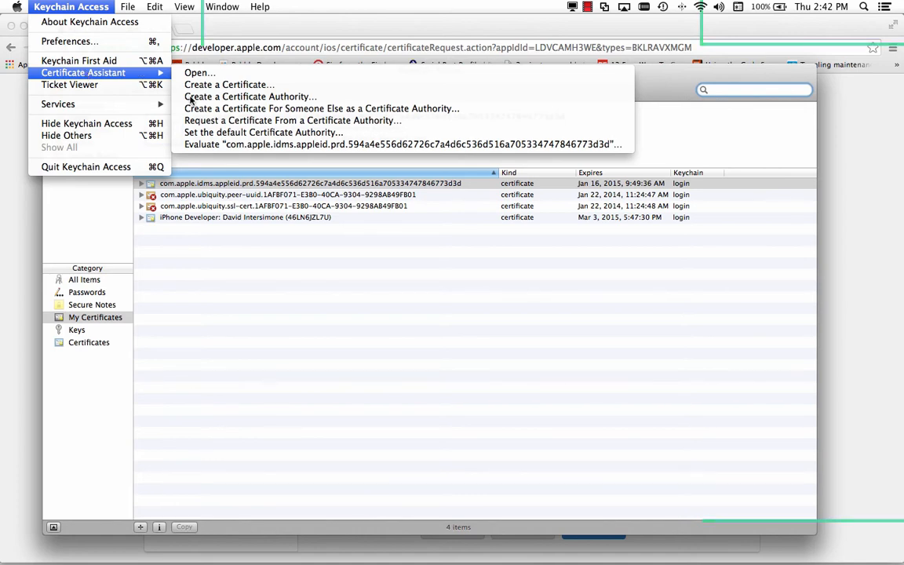
pyautogui.moveTo(292, 120)
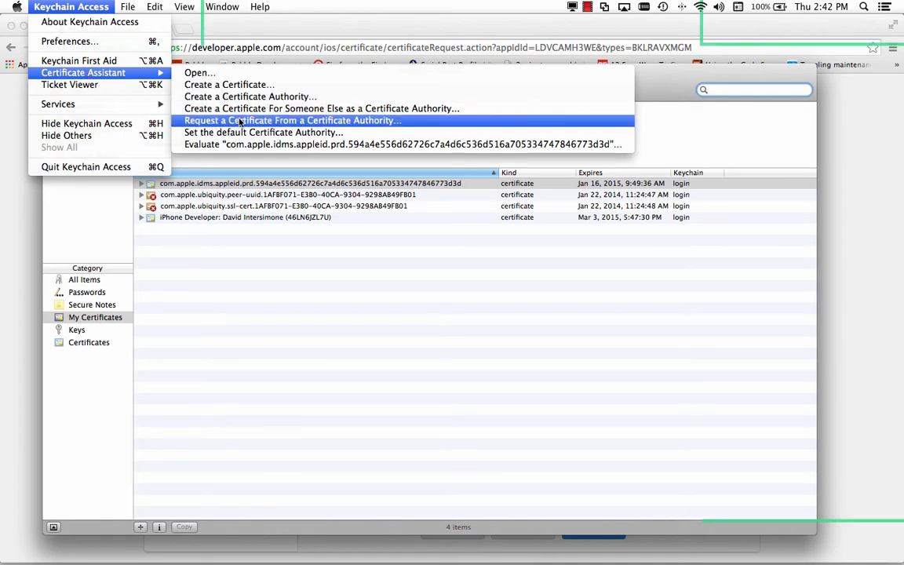
# - Choose Certificate Assistant > Request a Certificate From a Certificate Authority
pyautogui.click(292, 120)
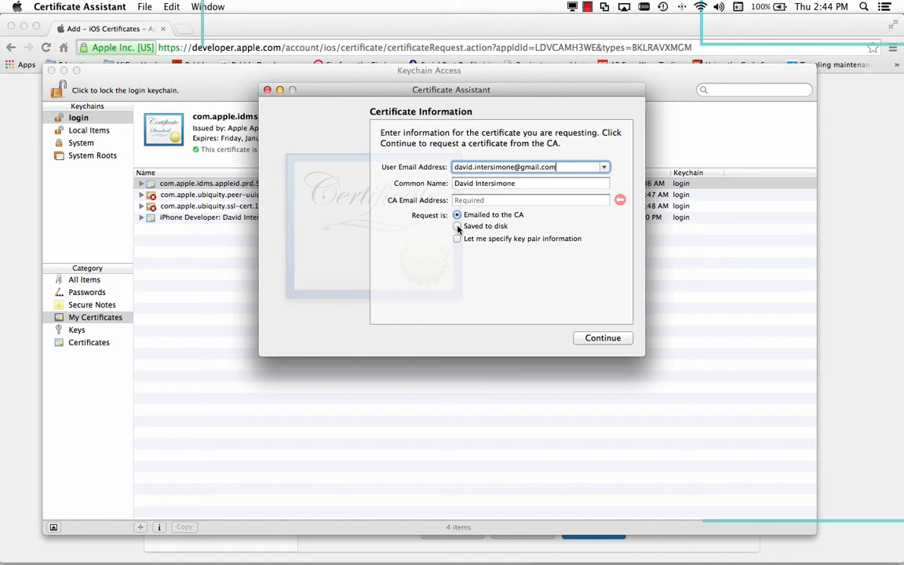
# - Save the certificate signing request to the Desktop with a davidipushtest1 file name
pyautogui.click(458, 226)
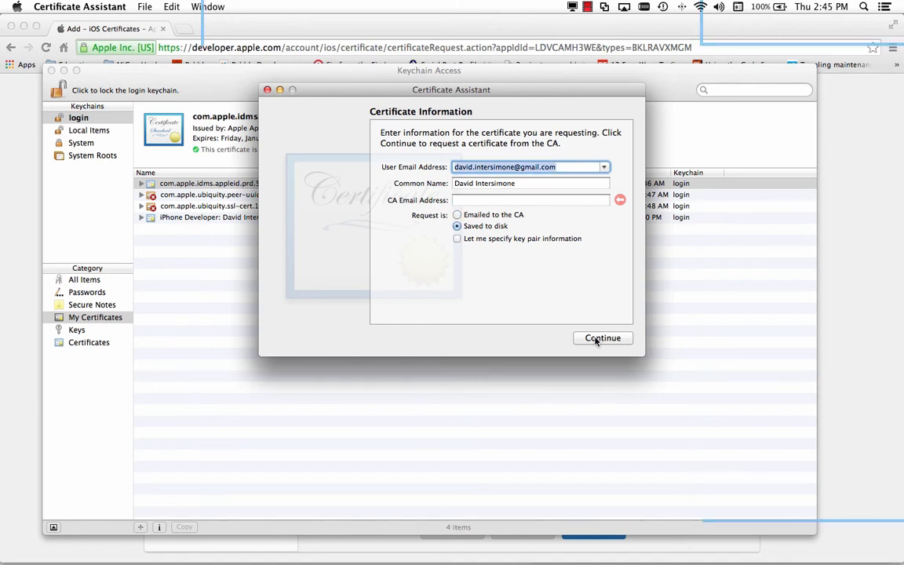
pyautogui.click(603, 337)
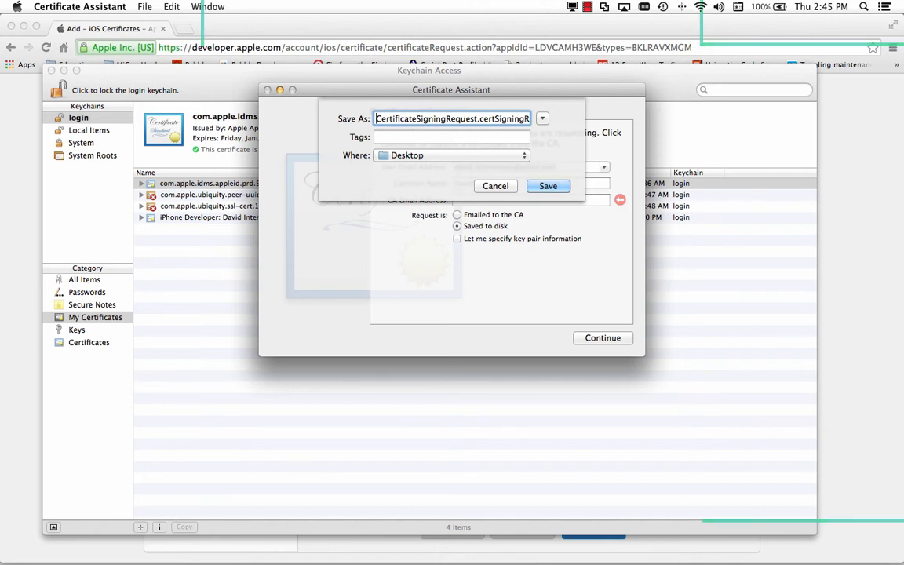
pyautogui.write('davidipushtest1')
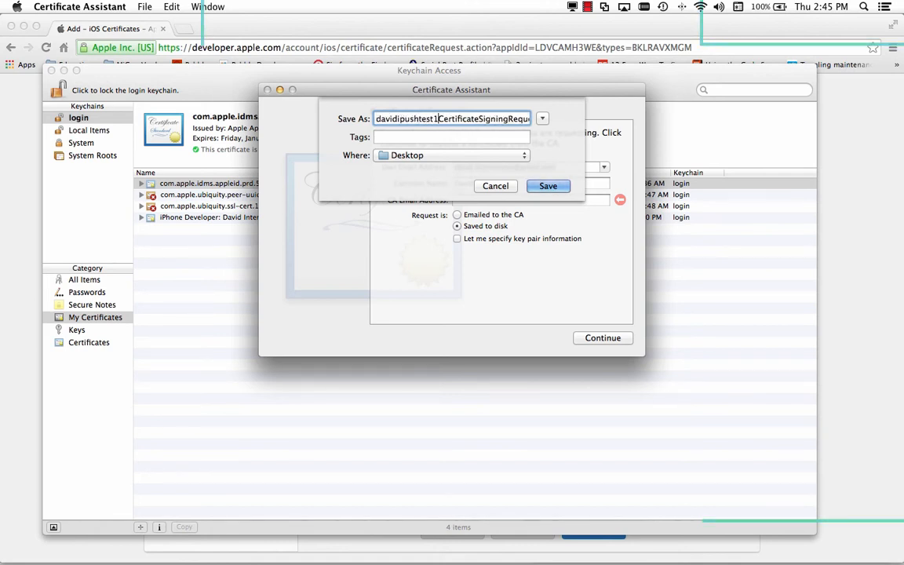
pyautogui.click(547, 186)
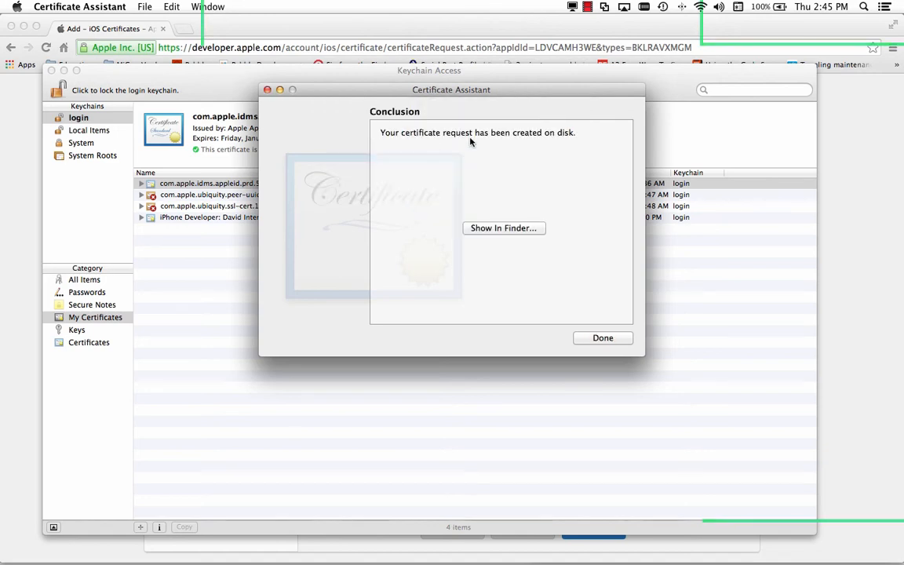
pyautogui.moveTo(552, 145)
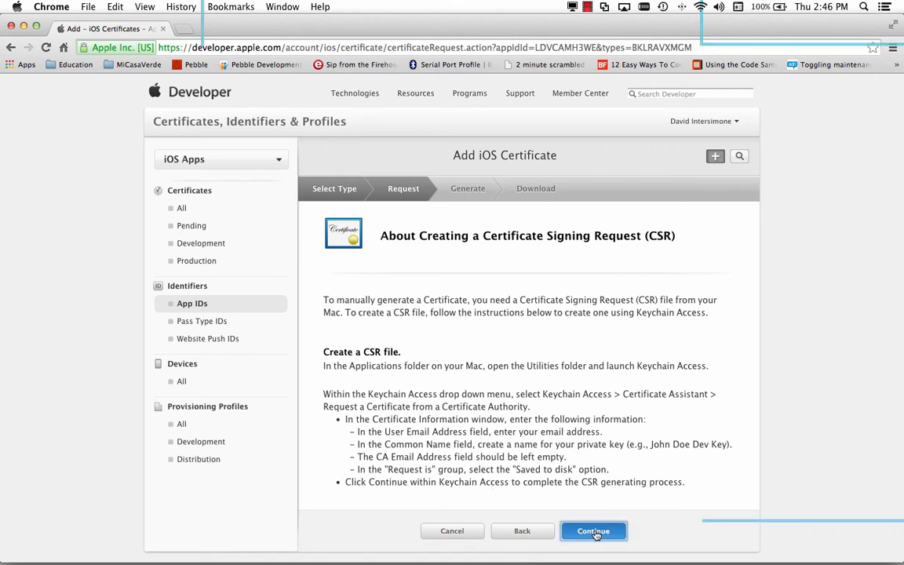
# - Upload the Desktop .certSigningRequest file and generate the APNs Development iOS certificate
pyautogui.click(594, 530)
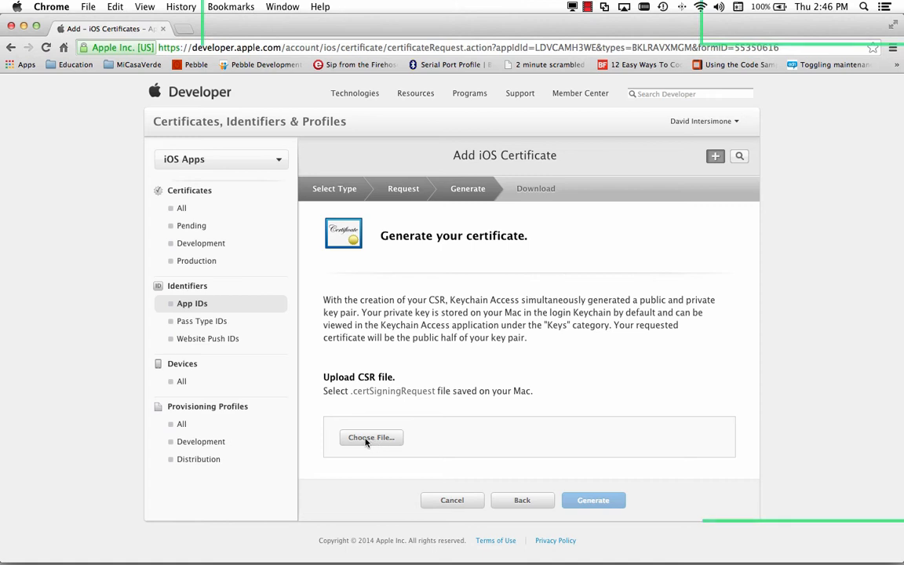
pyautogui.click(372, 437)
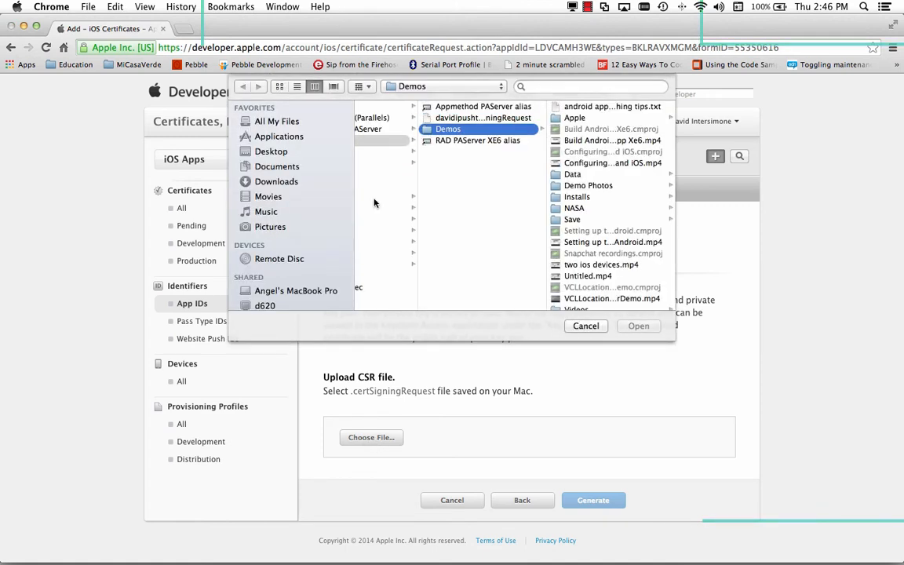
pyautogui.click(271, 151)
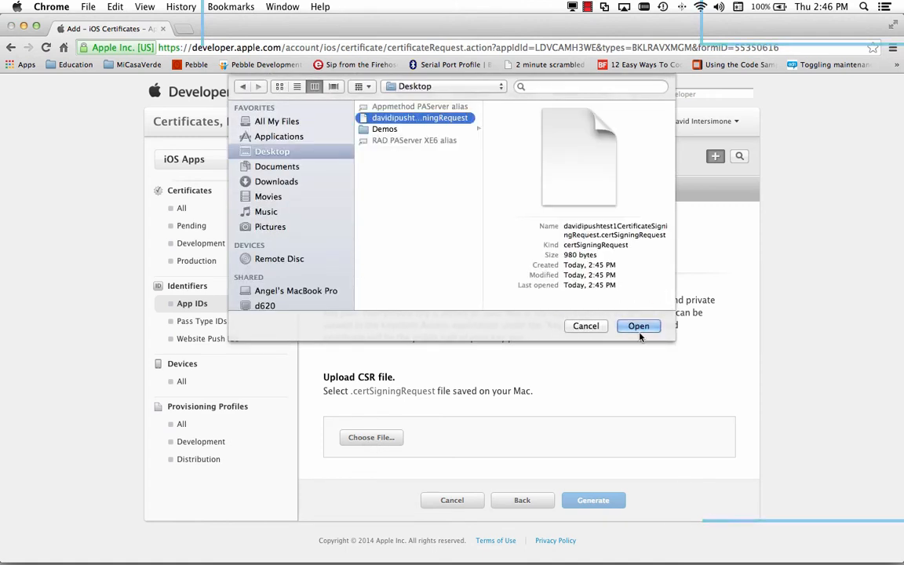
pyautogui.click(638, 326)
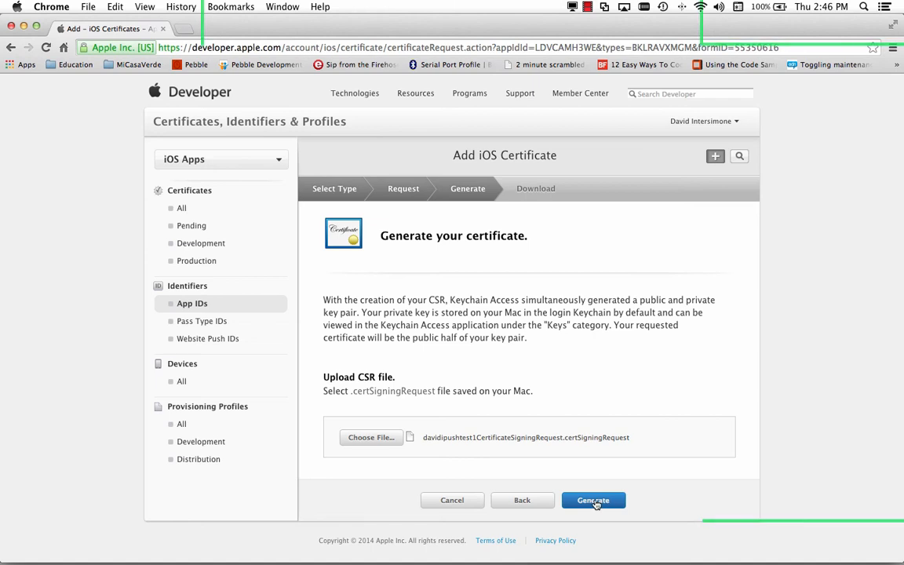
pyautogui.click(593, 500)
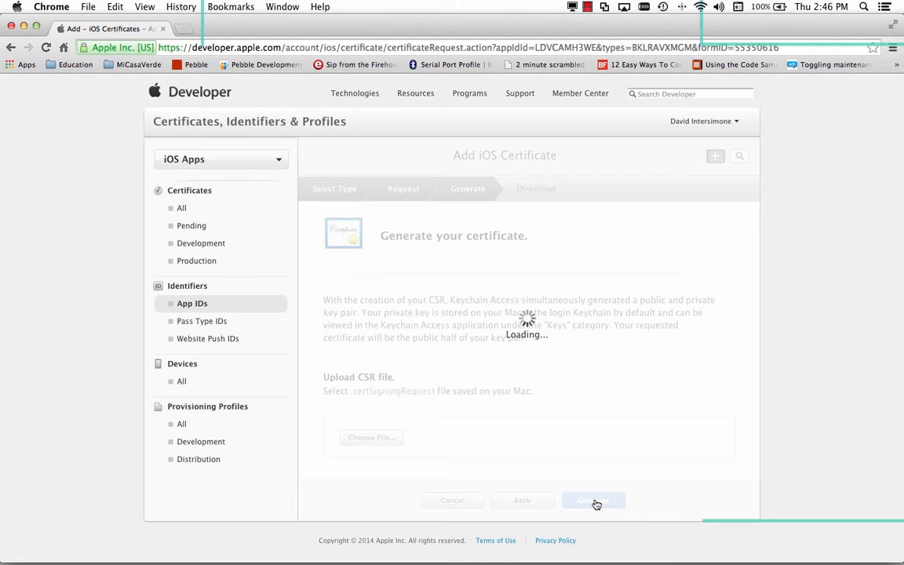
pyautogui.click(594, 501)
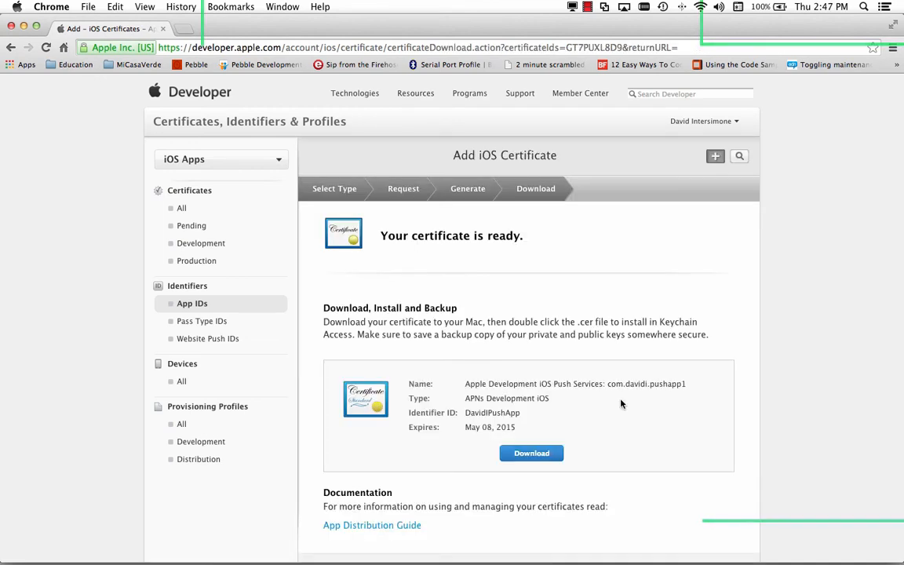
pyautogui.moveTo(418, 317)
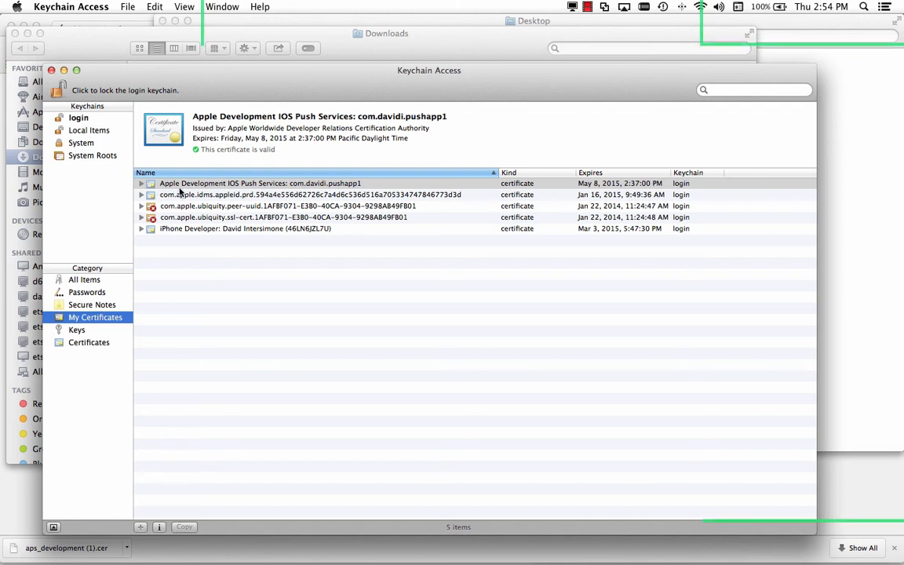
# - Check that the aps_development push certificate is listed as valid in the login keychain
pyautogui.click(259, 183)
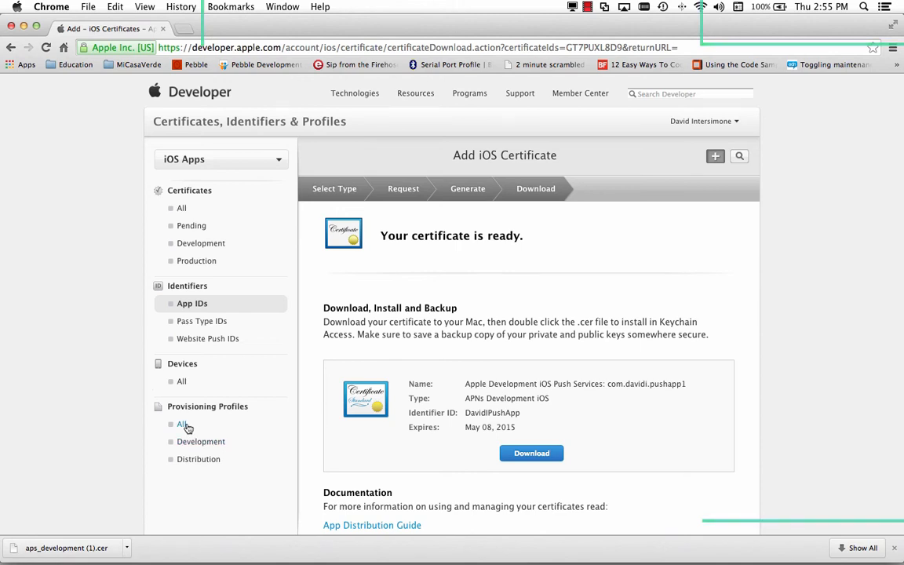
# - Start a new iOS App Development provisioning profile and select the DavidIPushApp App ID
pyautogui.click(182, 423)
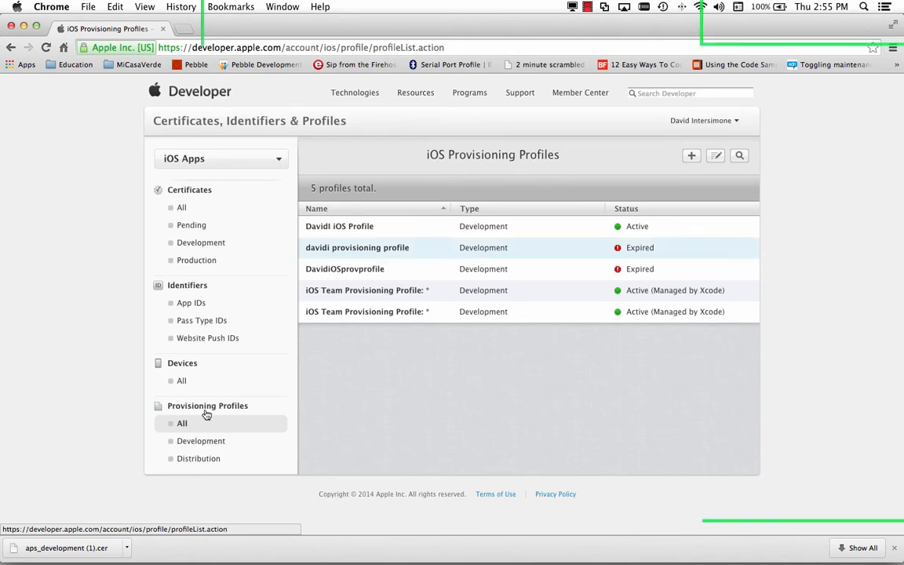
pyautogui.click(691, 155)
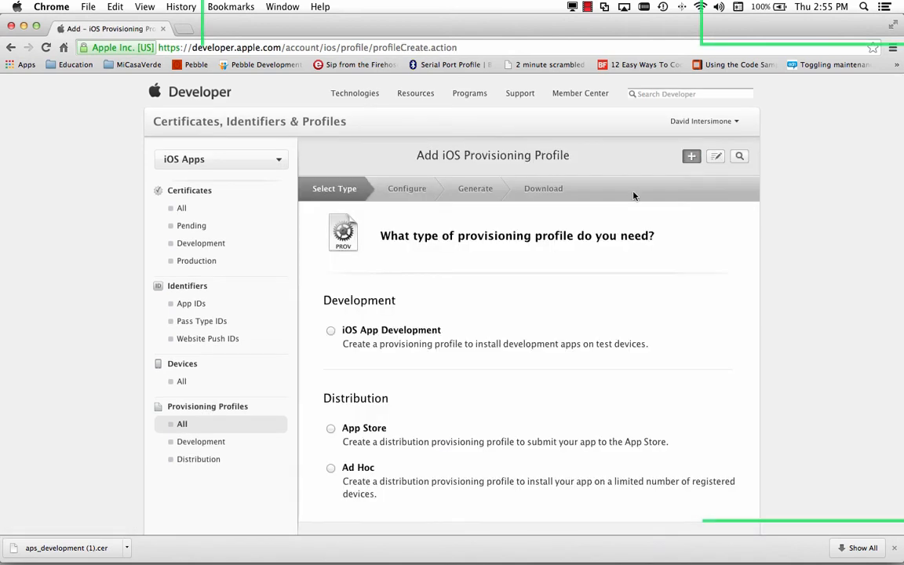
pyautogui.moveTo(548, 248)
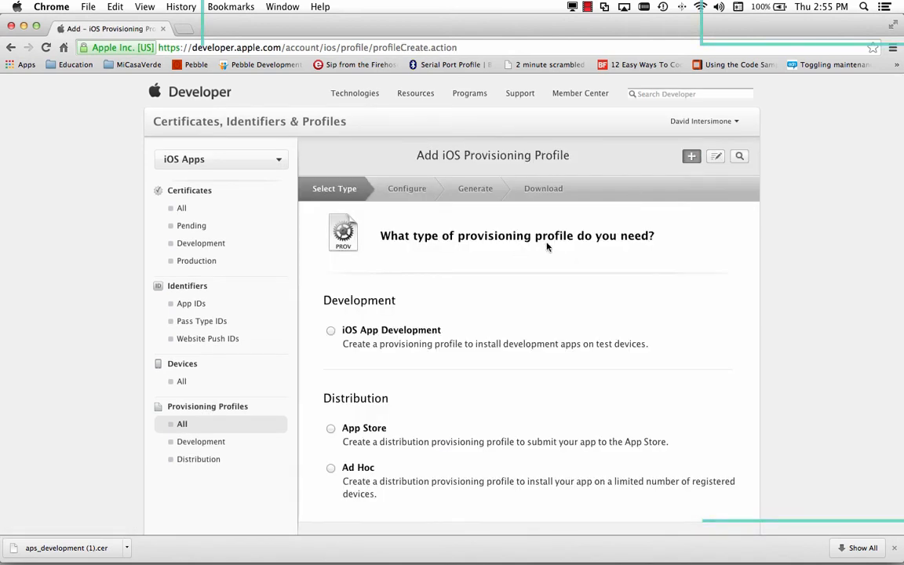
pyautogui.click(330, 329)
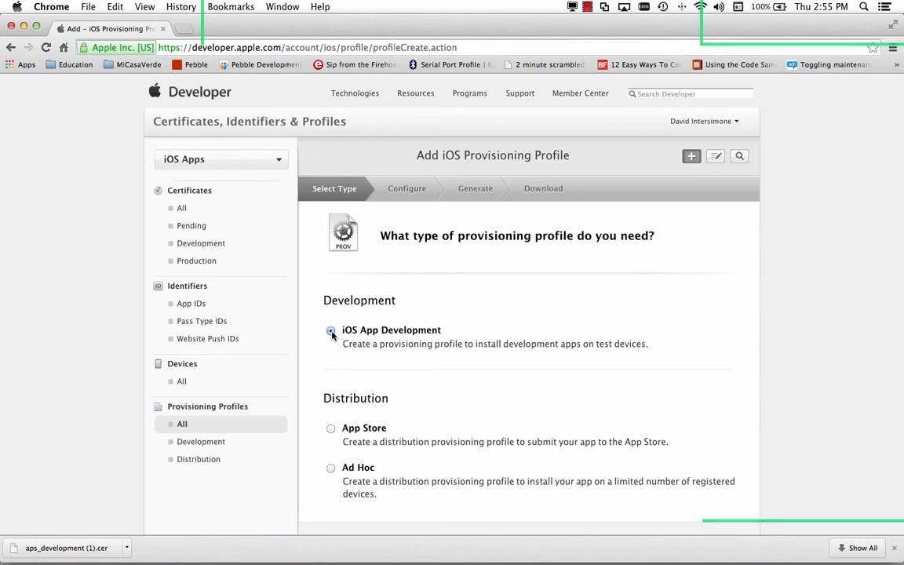
pyautogui.scroll(-3)
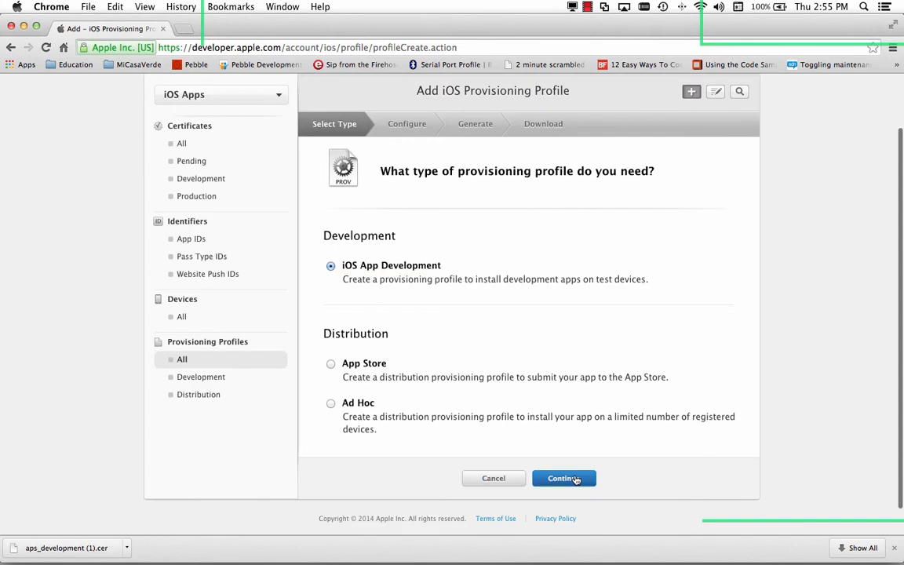
pyautogui.click(563, 478)
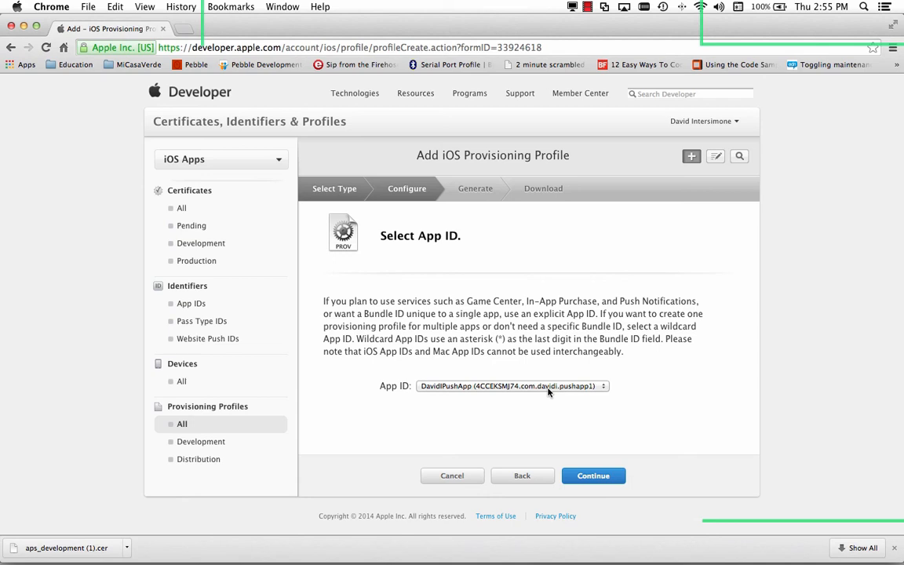
pyautogui.moveTo(519, 392)
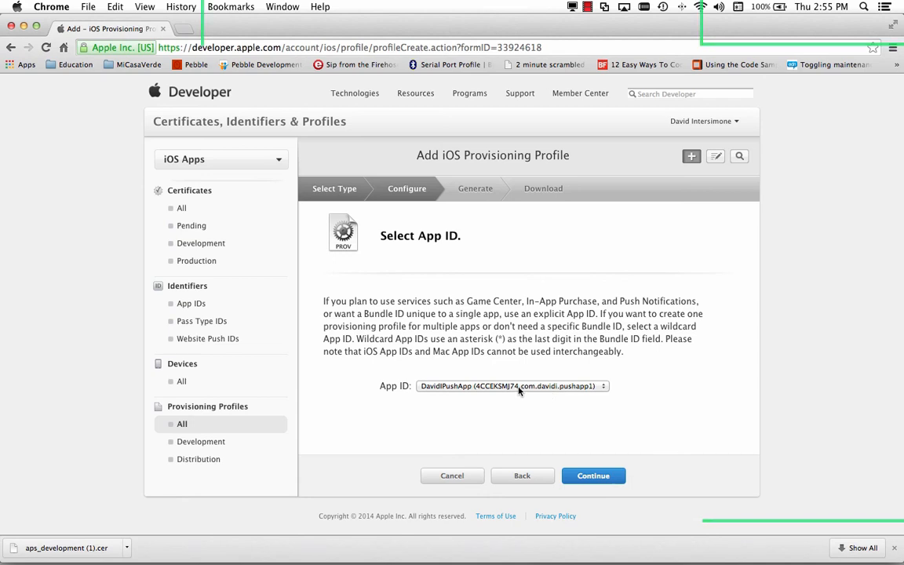
pyautogui.click(592, 476)
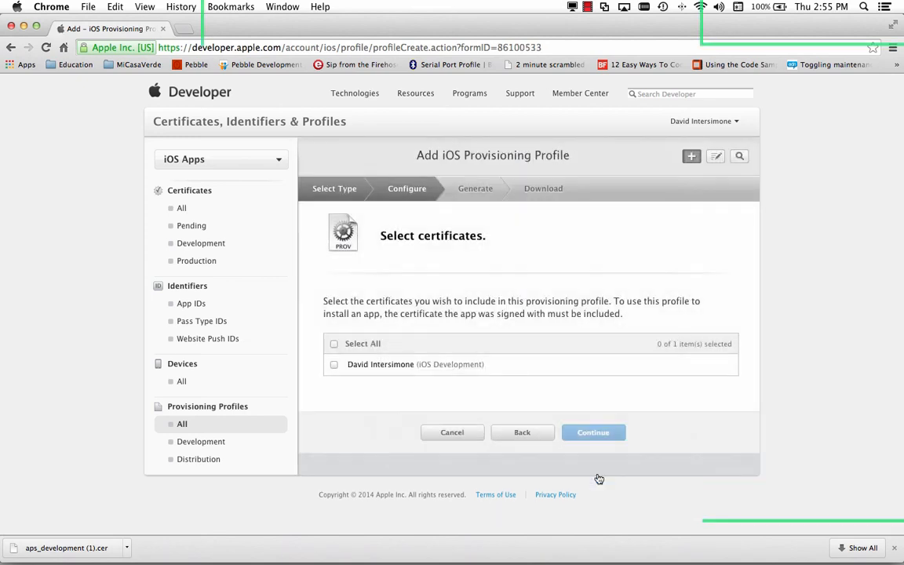
pyautogui.moveTo(432, 369)
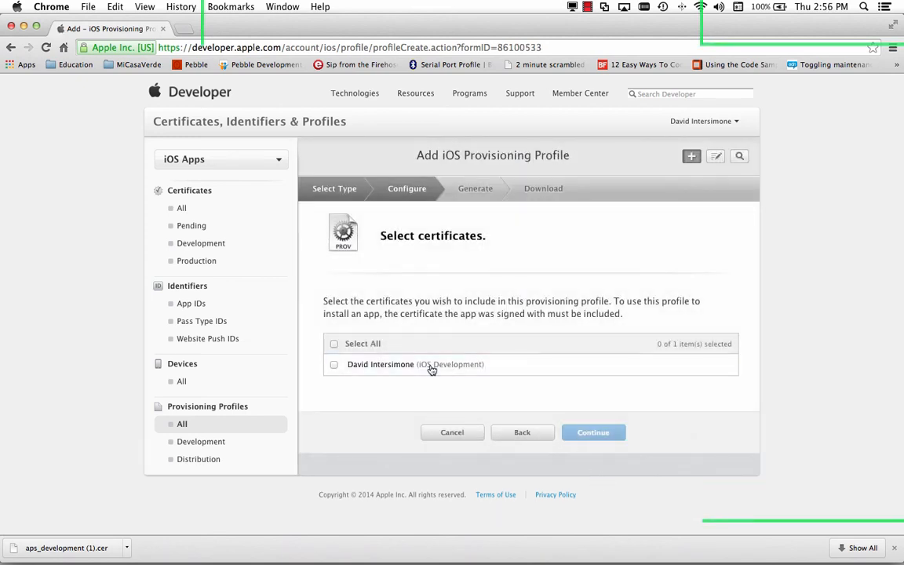
pyautogui.moveTo(538, 318)
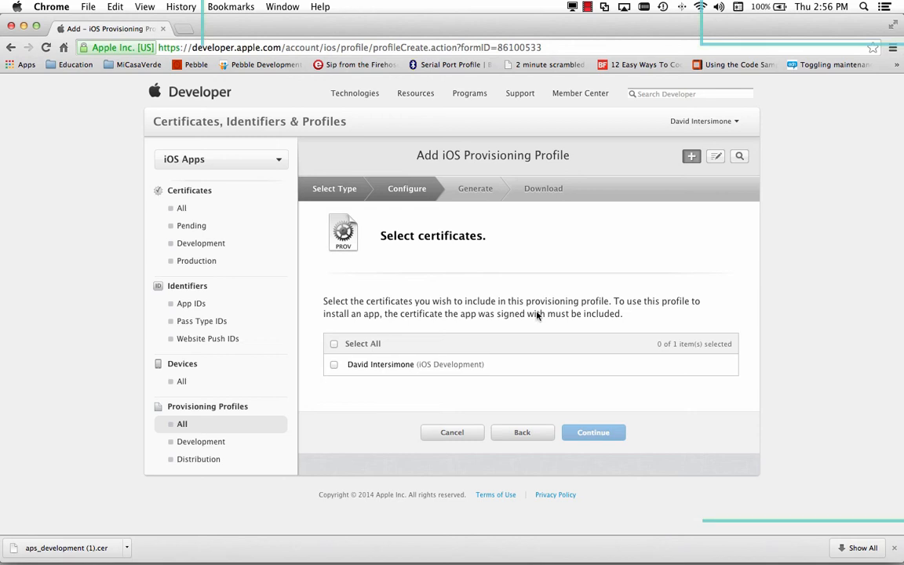
# - Add the iOS Development certificate and two devices to the new profile
pyautogui.click(335, 364)
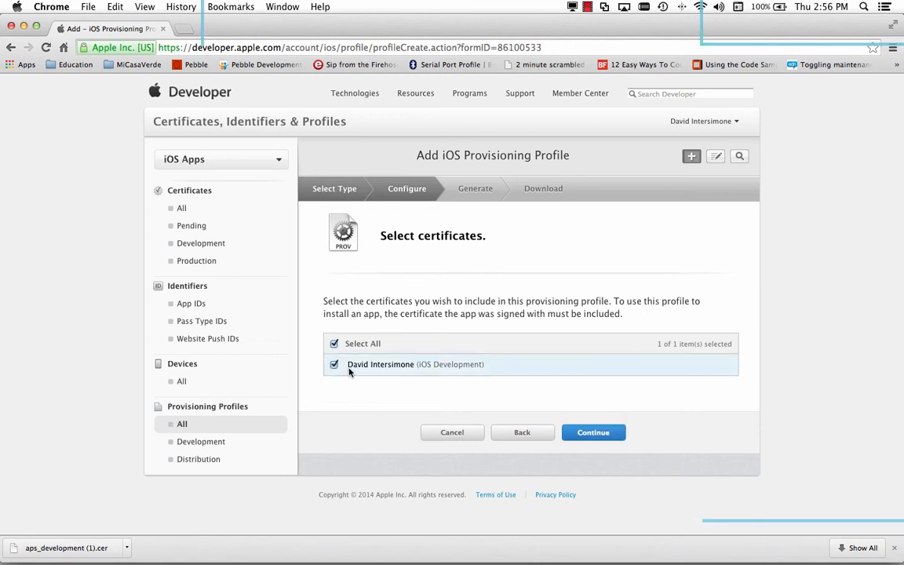
pyautogui.moveTo(365, 374)
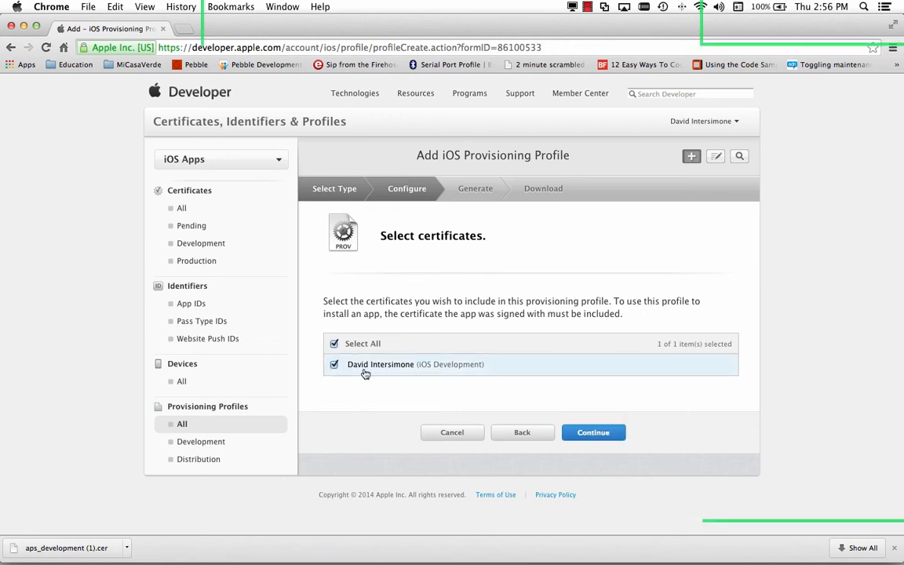
pyautogui.click(593, 432)
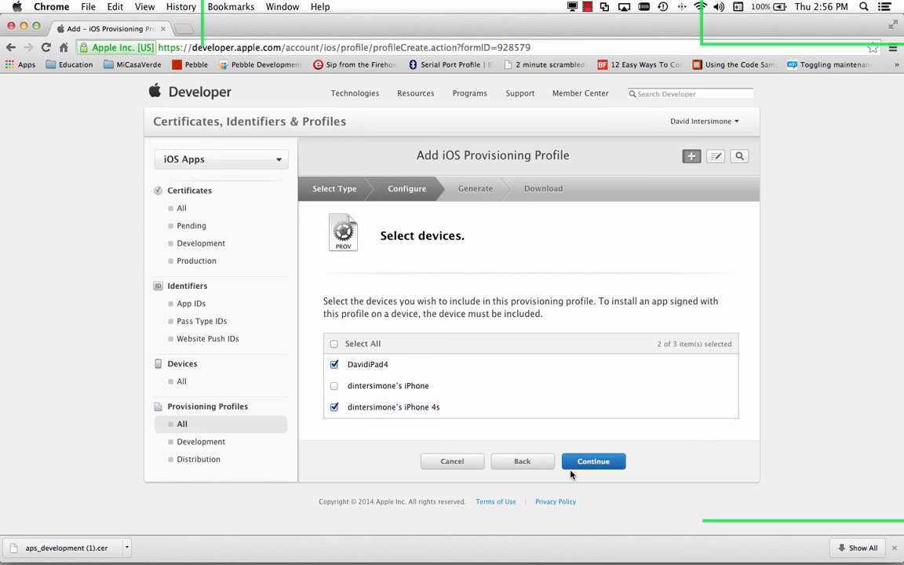
pyautogui.click(594, 461)
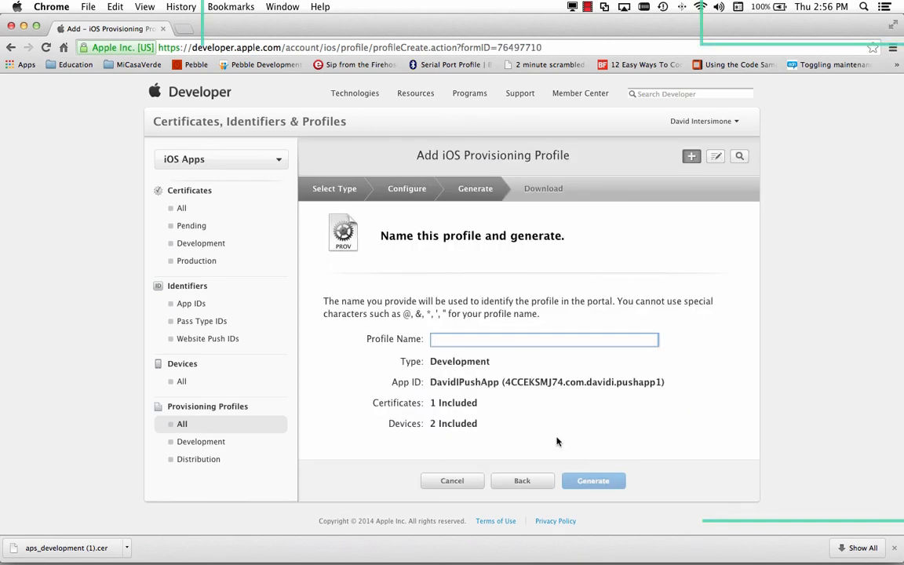
# - Name the profile 'David I Push Notification Test 1' and generate it
pyautogui.click(544, 339)
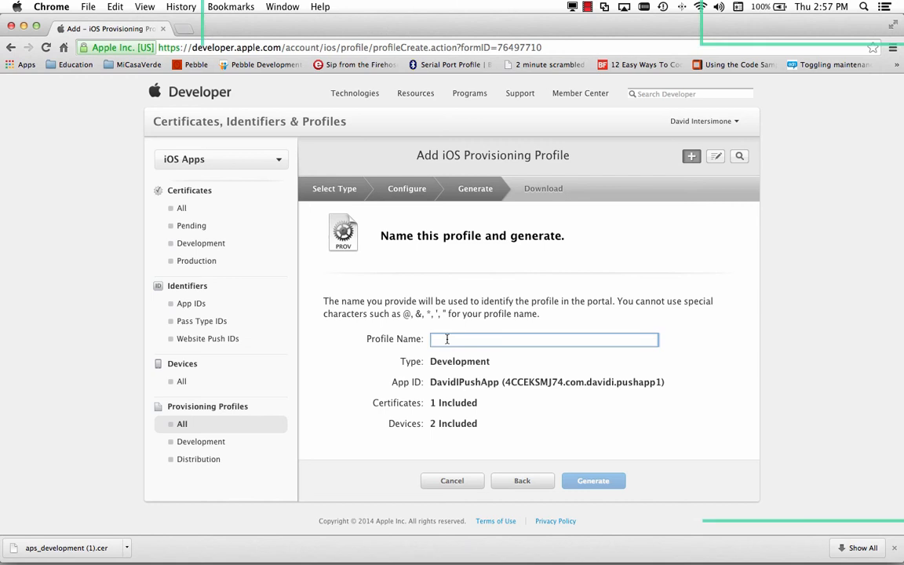
pyautogui.write('David I Push Notification Test 1')
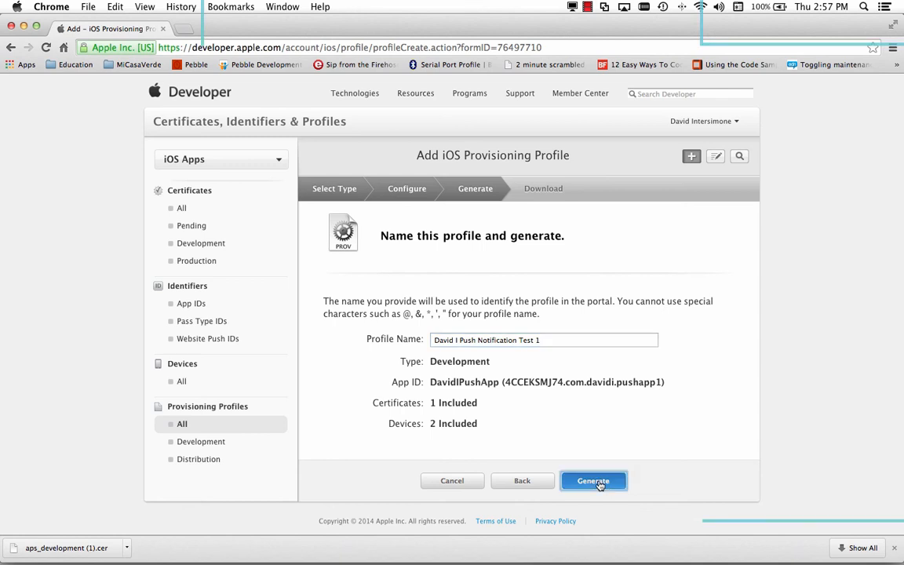
pyautogui.click(593, 481)
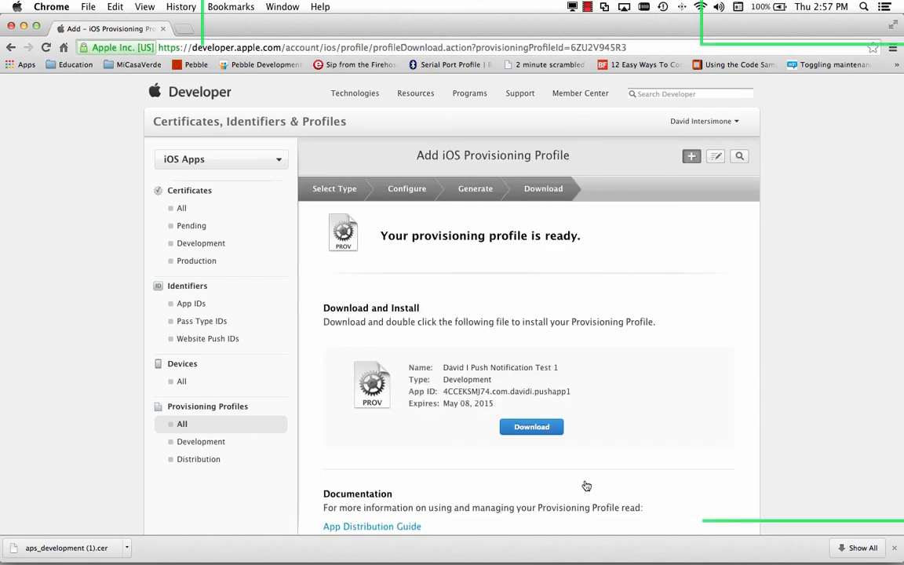
pyautogui.moveTo(620, 472)
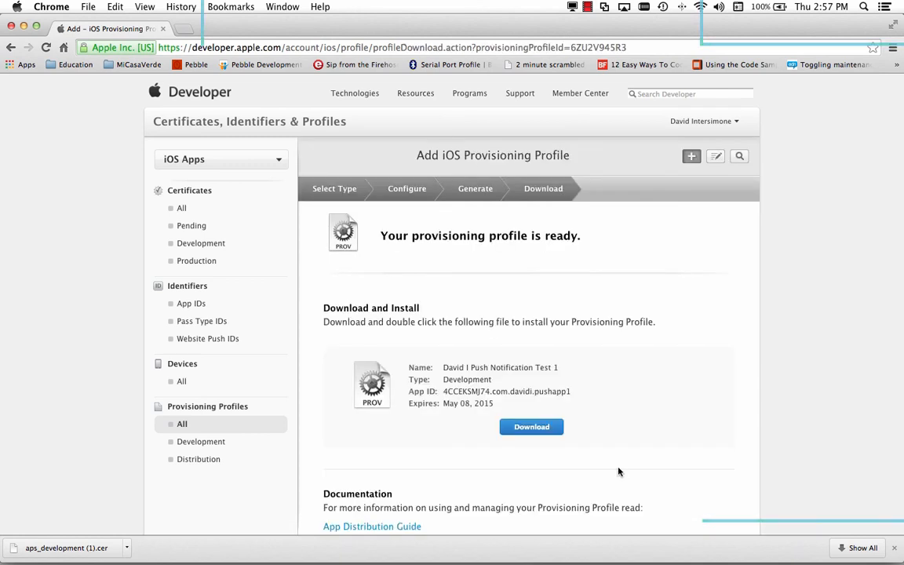
pyautogui.scroll(-3)
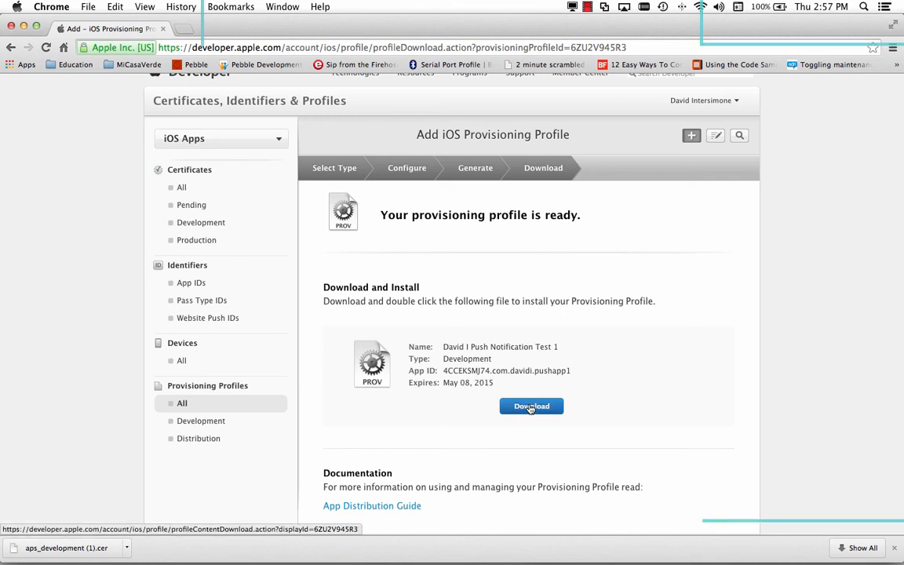
# - Download David_I_Push_Notification_Test_1.mobileprovision
pyautogui.click(531, 405)
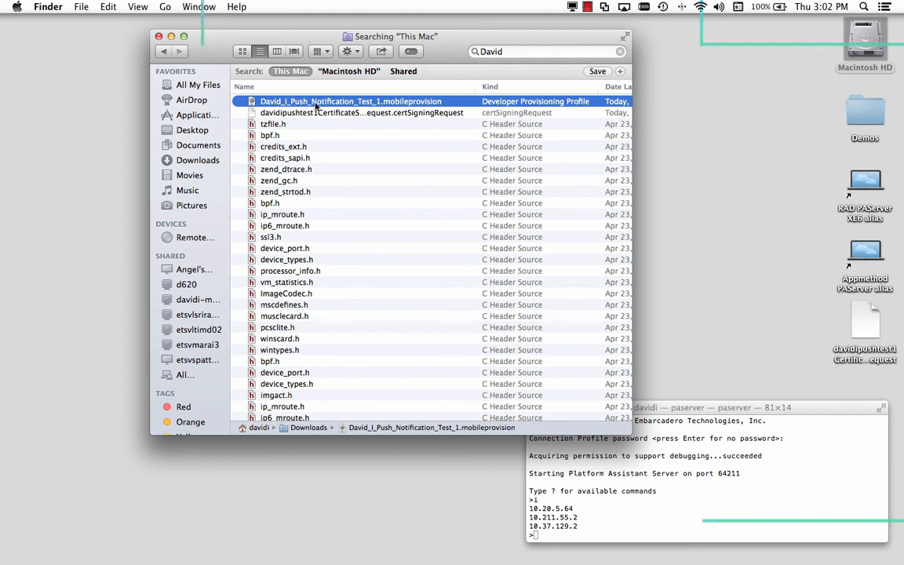
pyautogui.moveTo(528, 106)
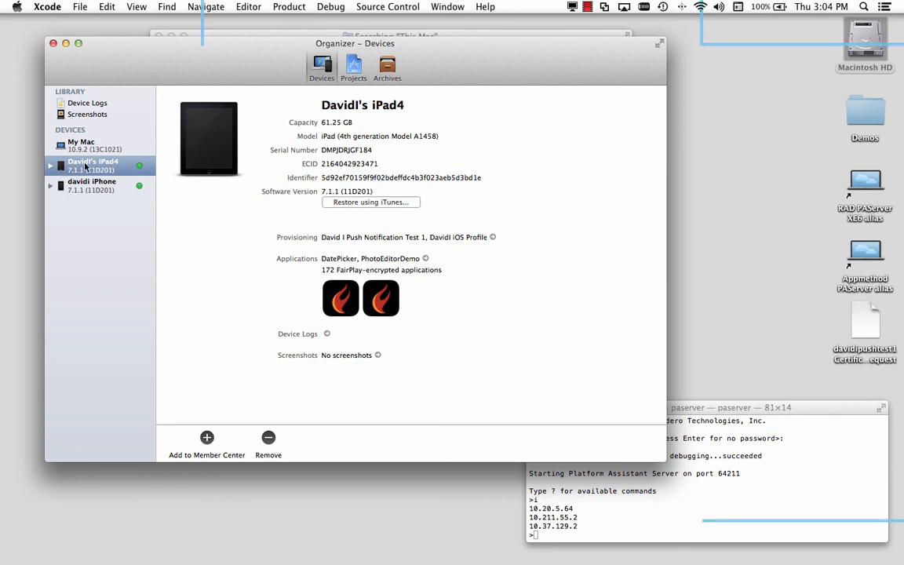
# - List the iPhone's installed profiles in Organizer, then open the iPad's profiles
pyautogui.click(50, 186)
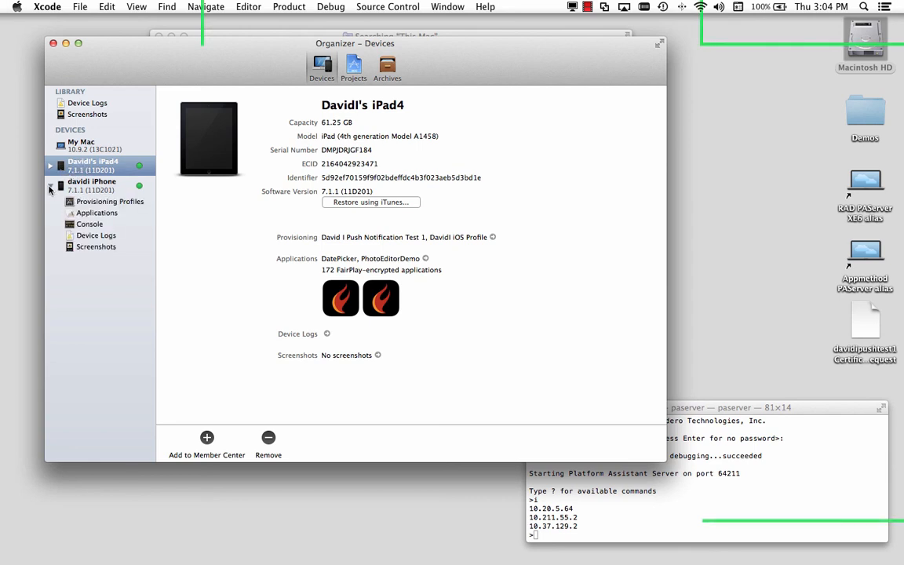
pyautogui.click(110, 201)
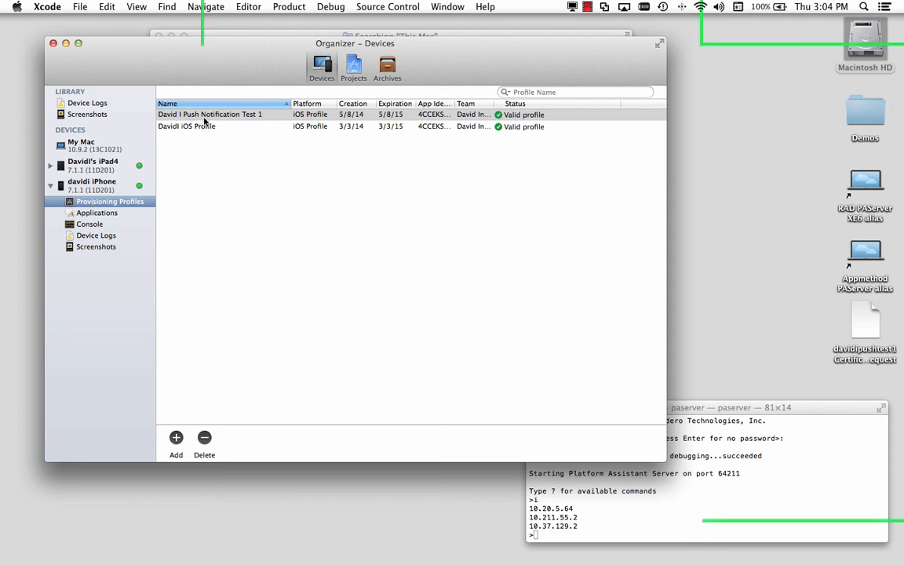
pyautogui.moveTo(526, 126)
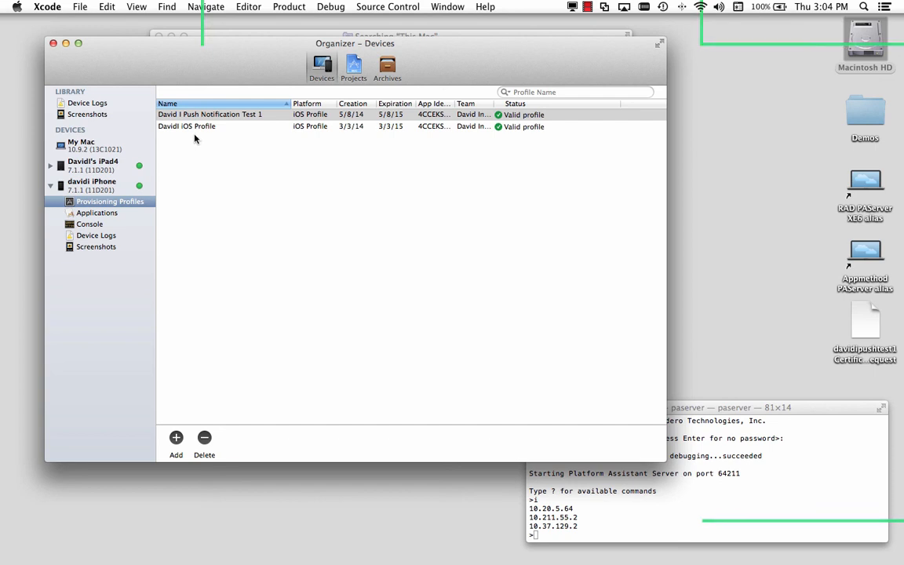
pyautogui.moveTo(202, 138)
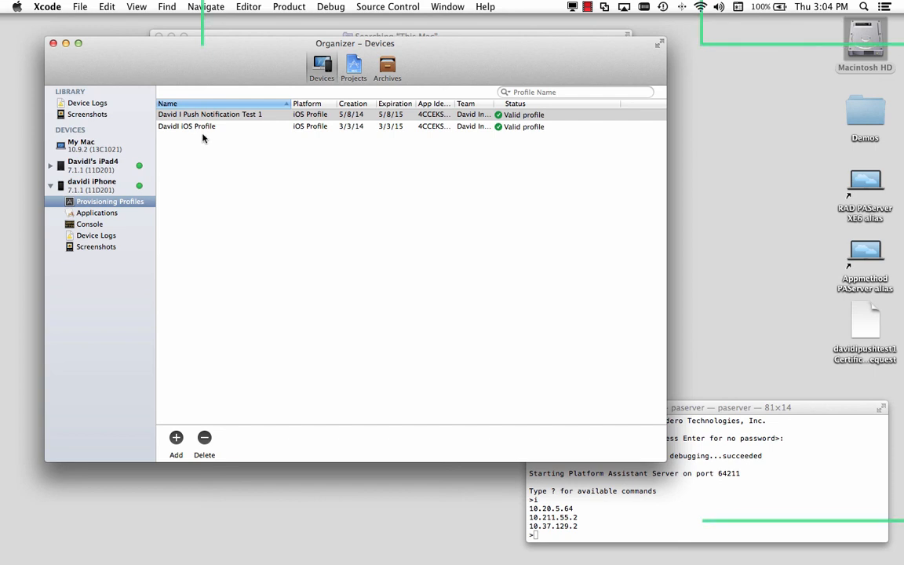
pyautogui.click(49, 165)
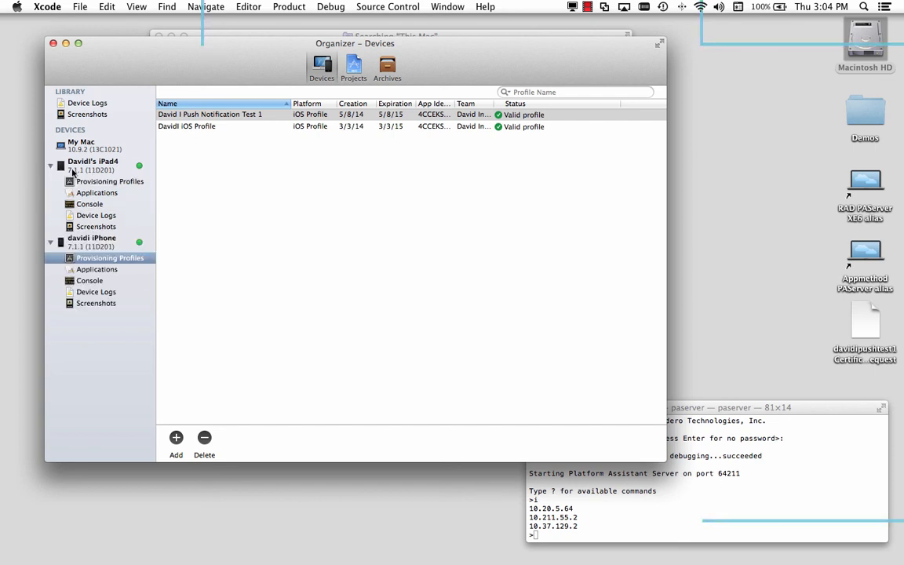
pyautogui.click(110, 181)
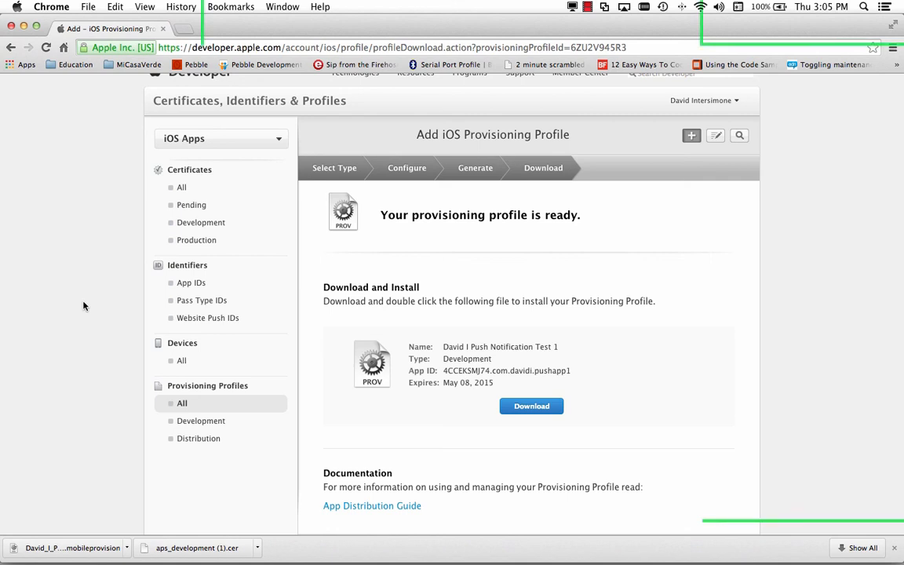
pyautogui.moveTo(102, 218)
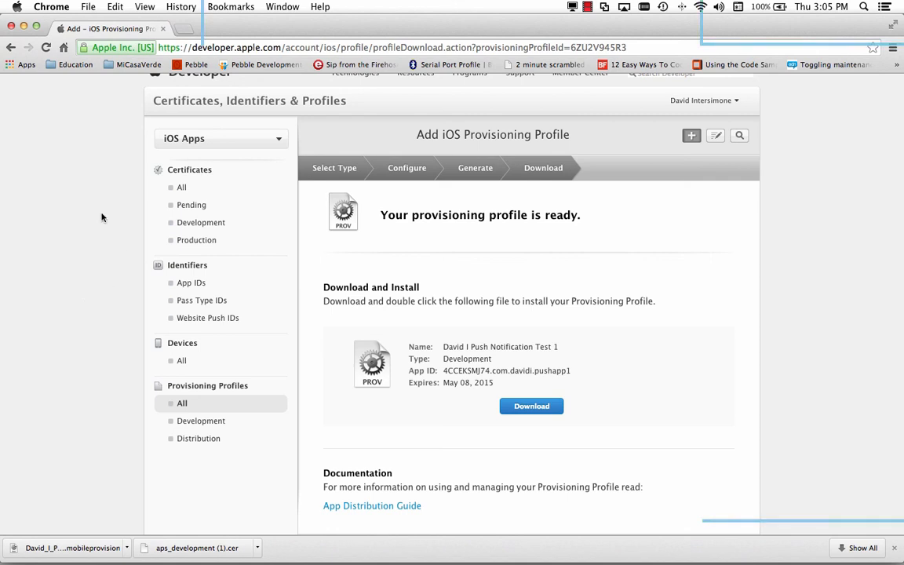